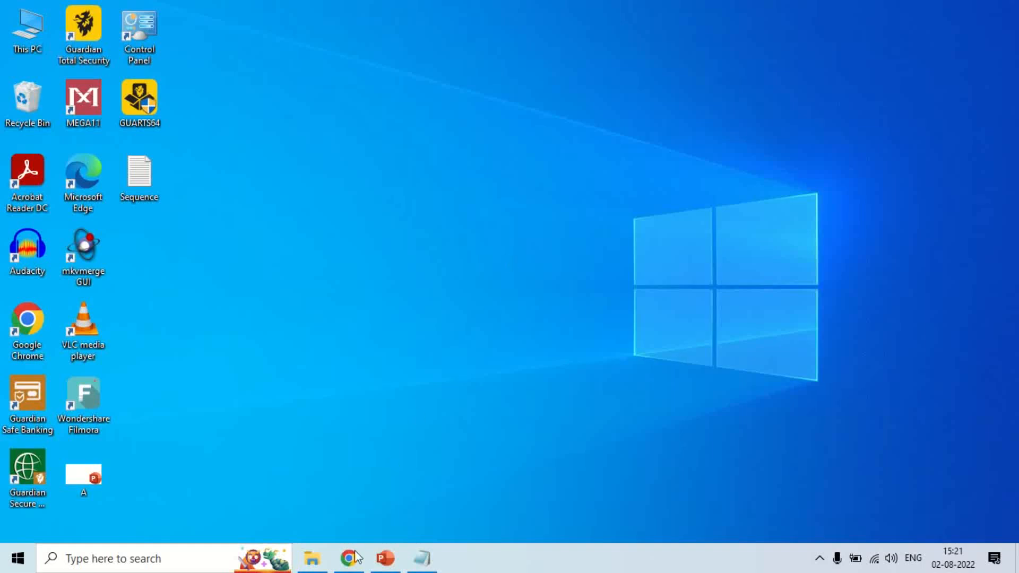
Step: Search Google for 'expasy' from the browser's start page
{"action": "left_click", "coordinate": [349, 558]}
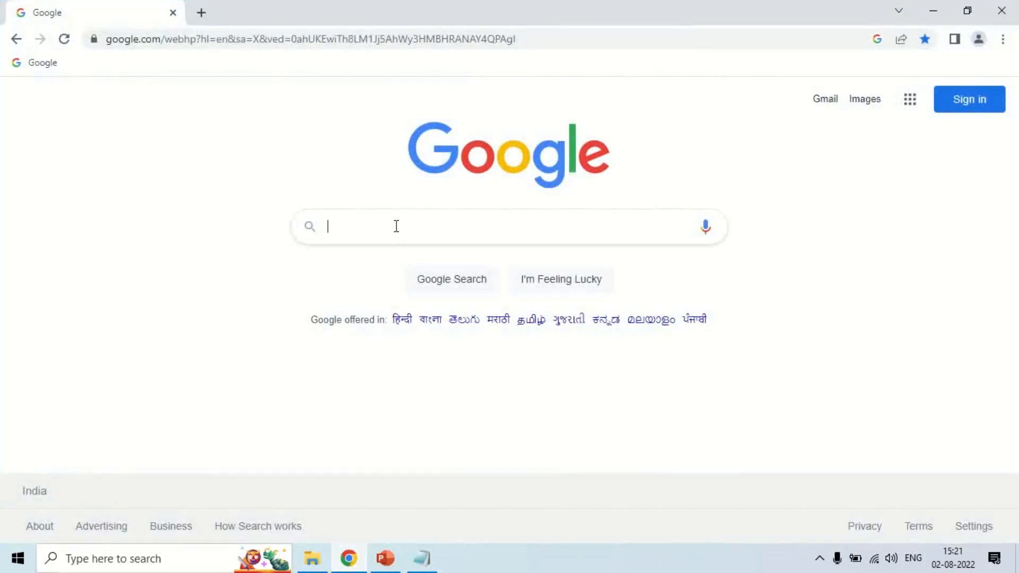
{"action": "type", "text": "e"}
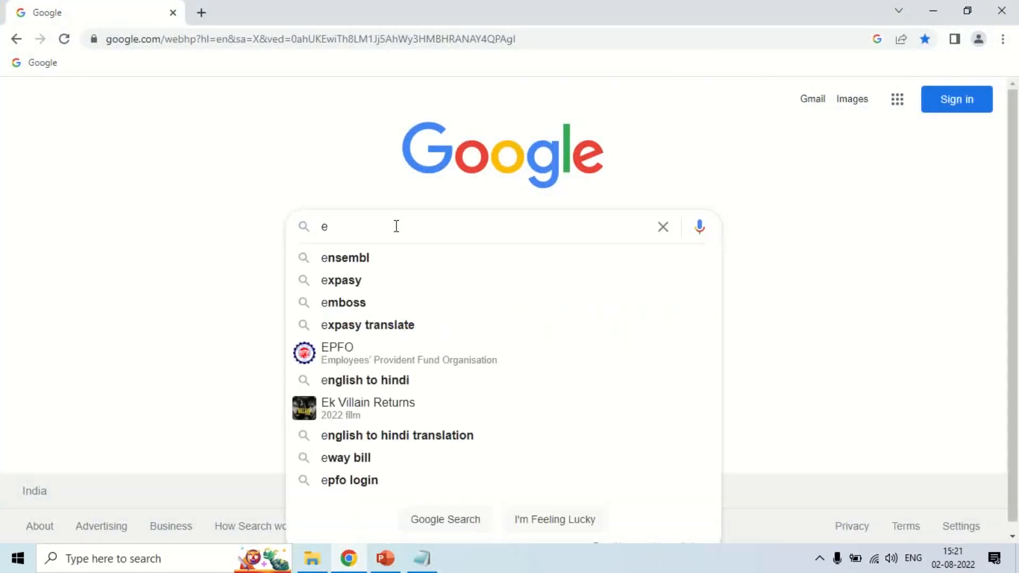
{"action": "type", "text": "xpasy"}
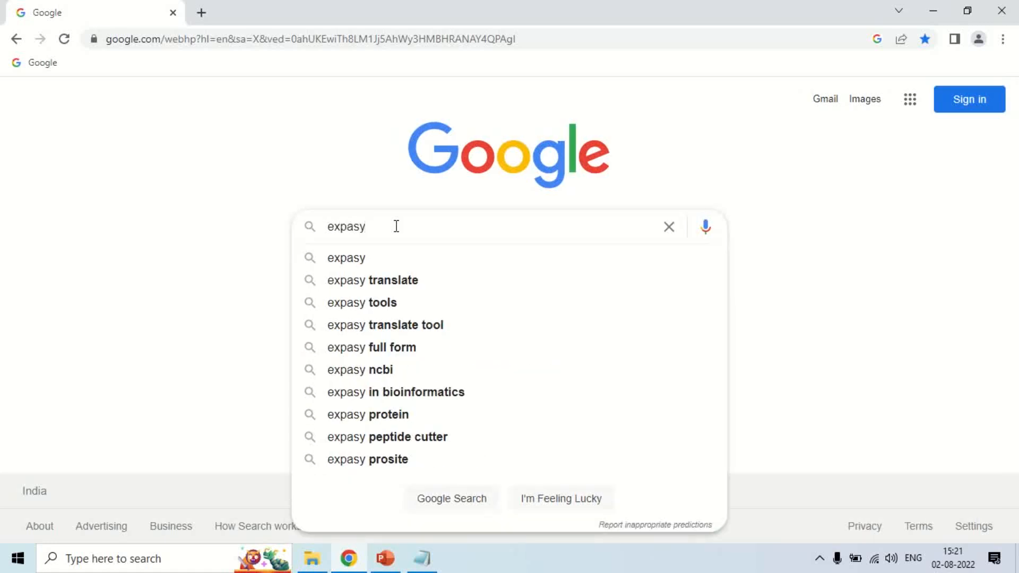
{"action": "key", "text": "Enter"}
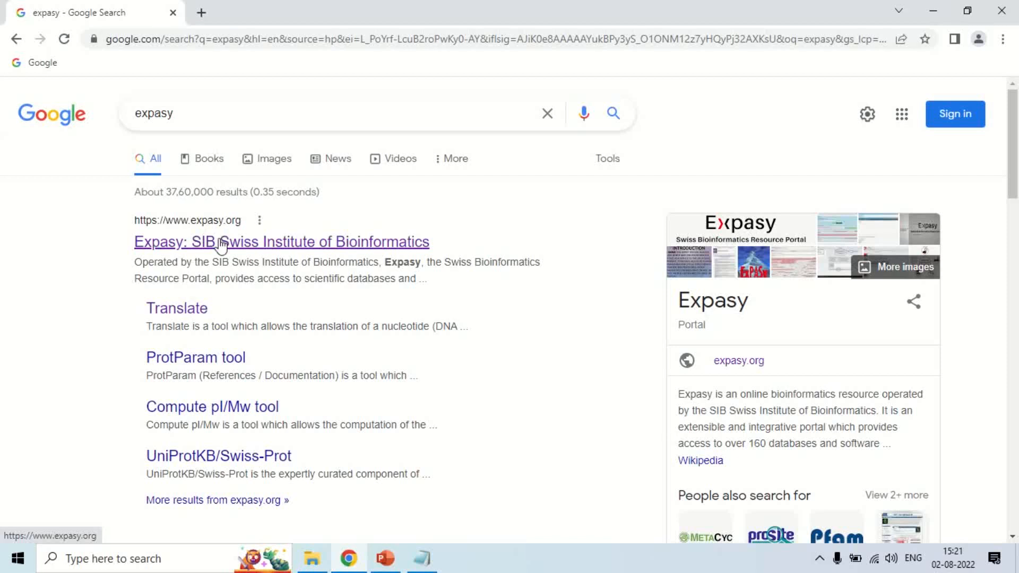
Step: Land on the Expasy portal home page and scroll through its SIB Resources list
{"action": "left_click", "coordinate": [281, 241]}
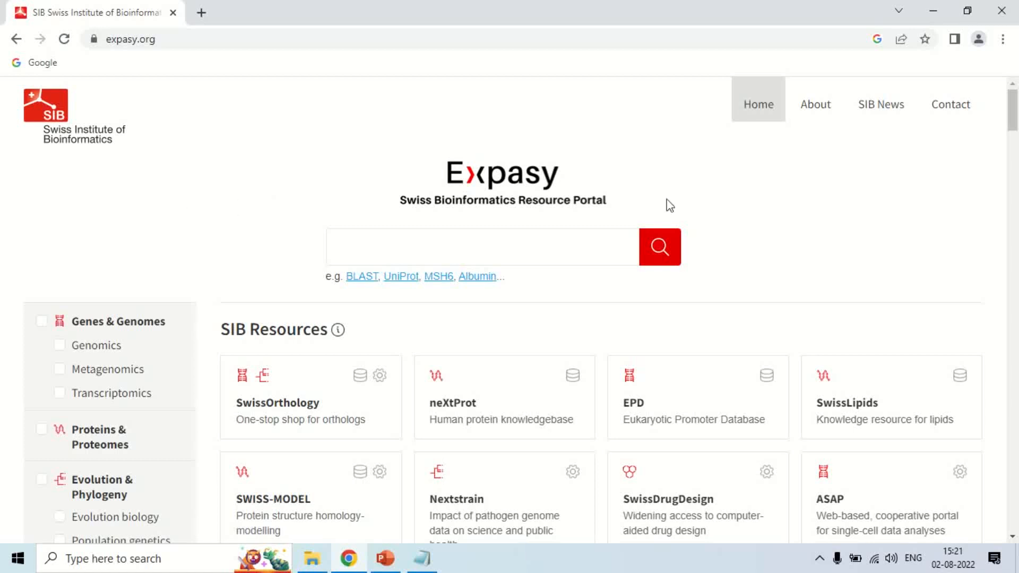
{"action": "scroll", "scroll_direction": "down", "scroll_amount": 3}
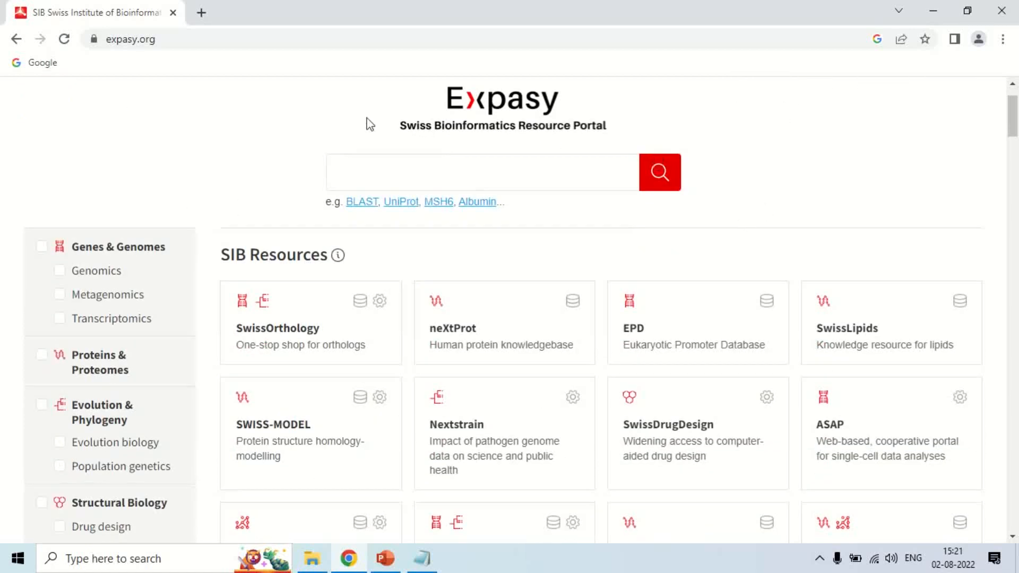
{"action": "mouse_move", "coordinate": [725, 246]}
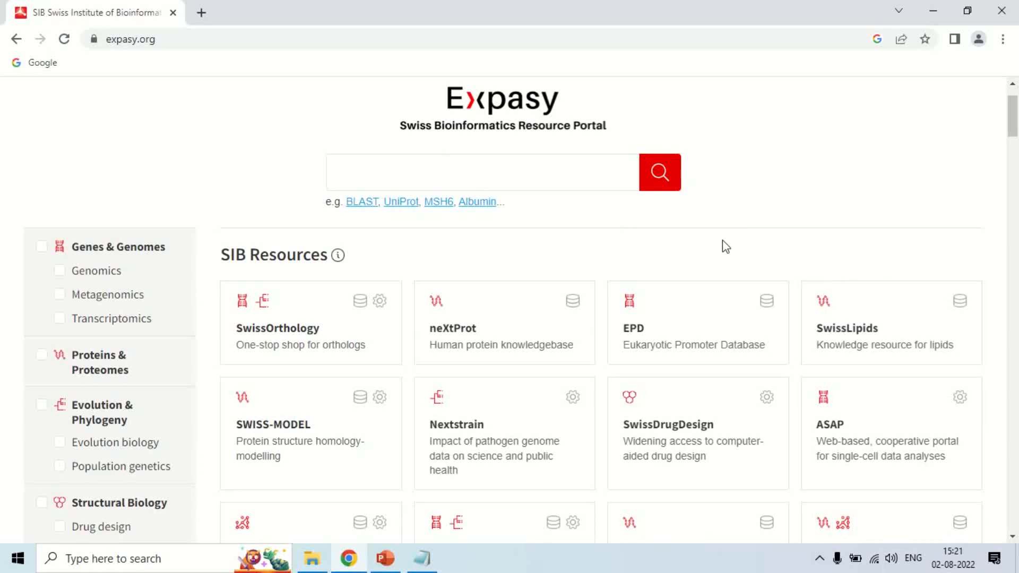
{"action": "scroll", "scroll_direction": "down", "scroll_amount": 3}
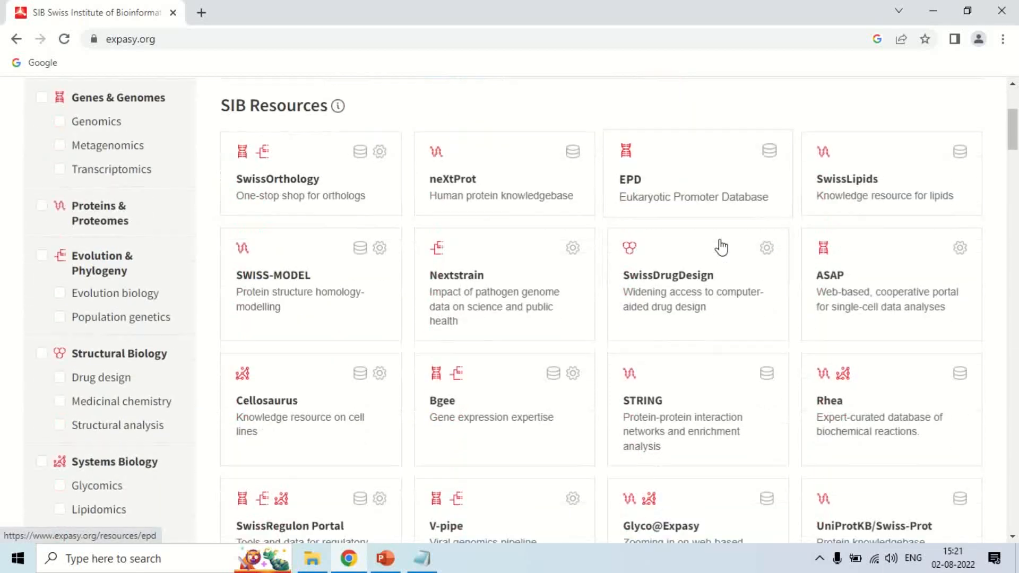
{"action": "scroll", "scroll_direction": "down", "scroll_amount": 3}
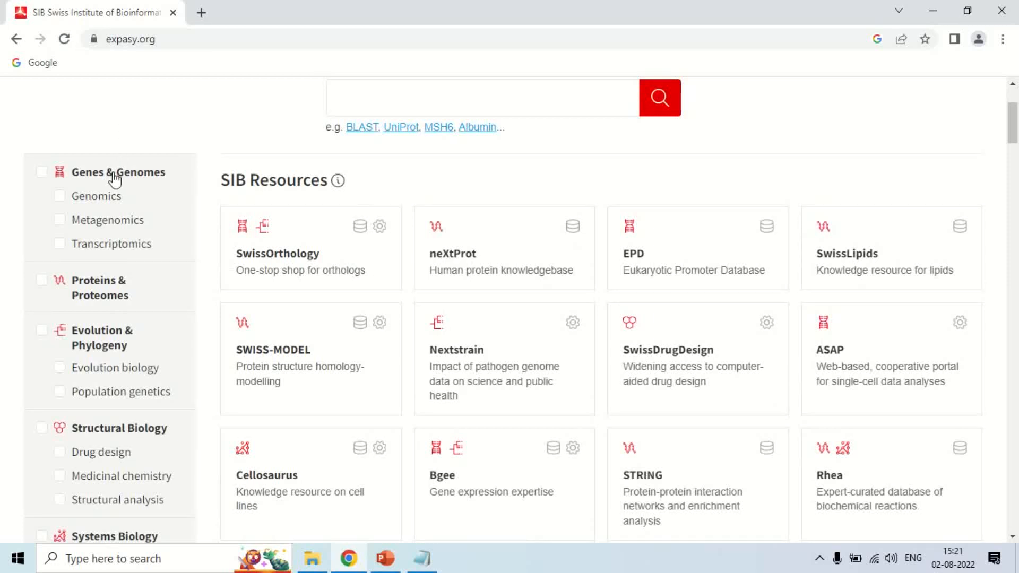
{"action": "mouse_move", "coordinate": [132, 193]}
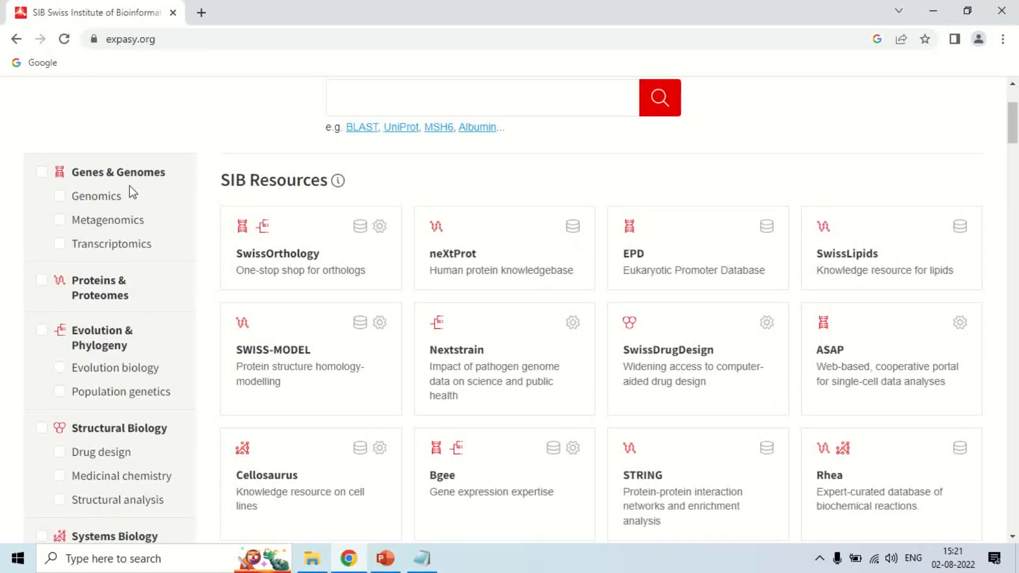
{"action": "scroll", "scroll_direction": "down", "scroll_amount": 3}
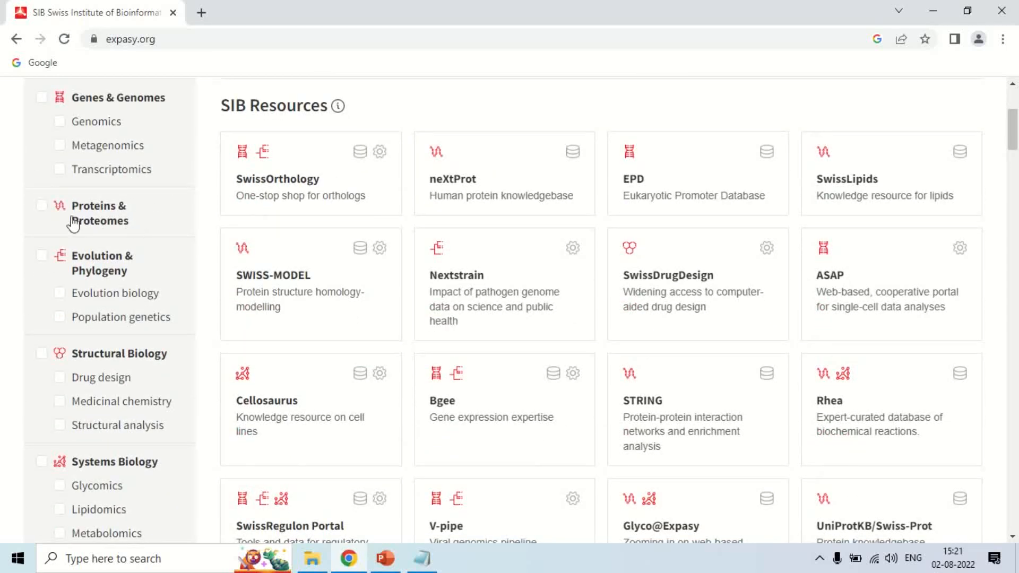
{"action": "mouse_move", "coordinate": [97, 215]}
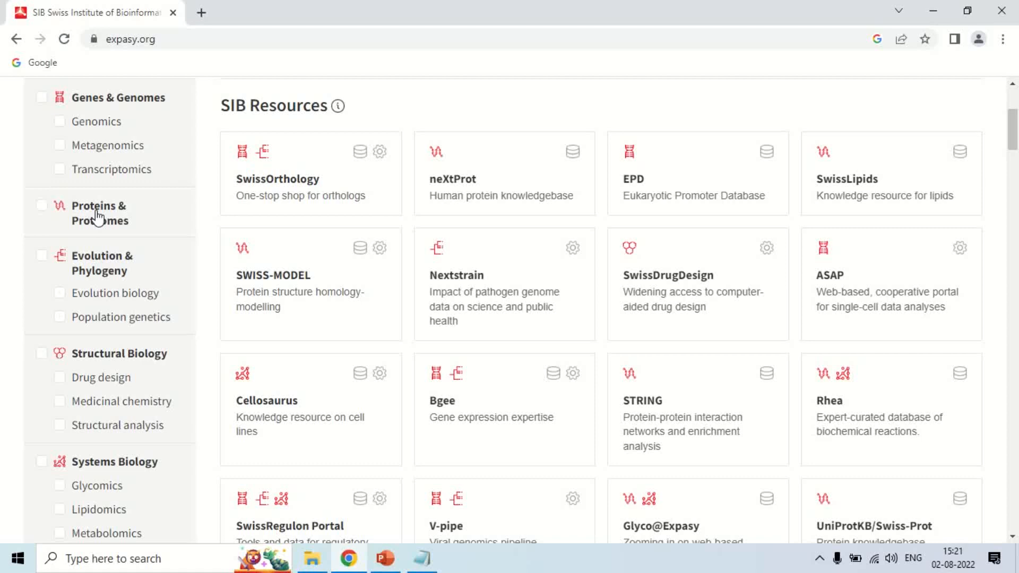
Step: Filter to Proteins & Proteomes resources and reach the Translate resource page
{"action": "left_click", "coordinate": [41, 210]}
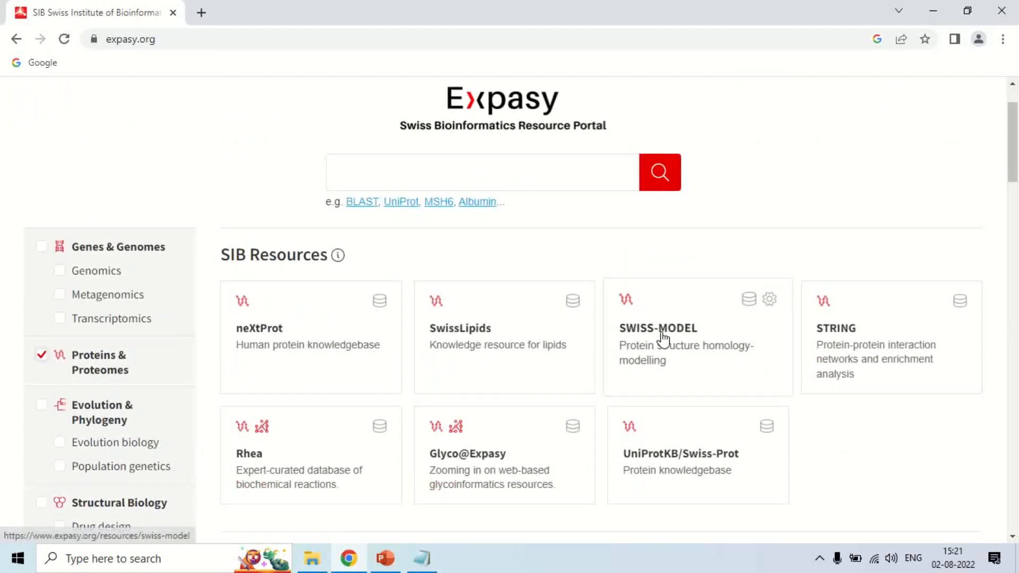
{"action": "scroll", "scroll_direction": "down", "scroll_amount": 3}
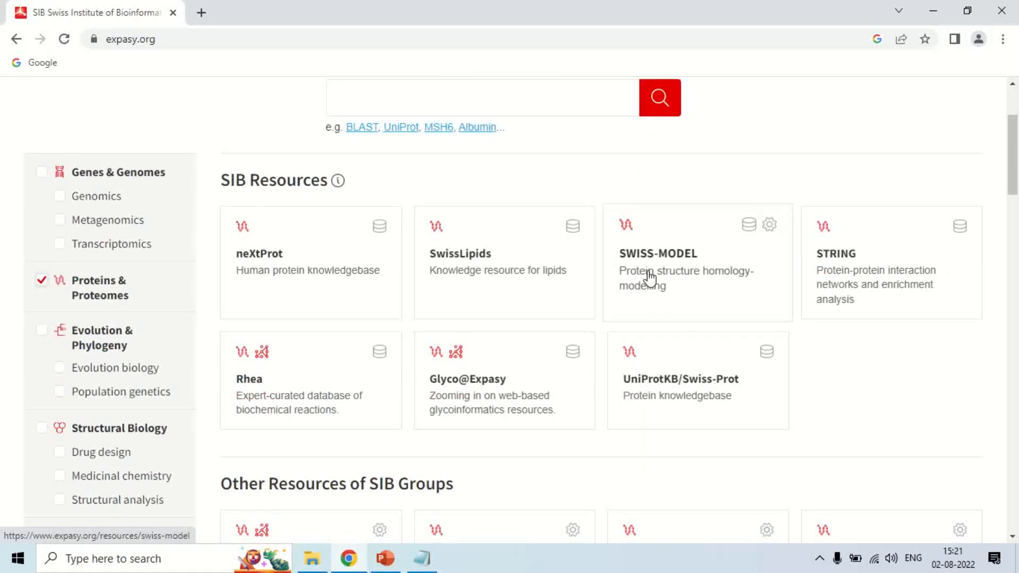
{"action": "scroll", "scroll_direction": "down", "scroll_amount": 3}
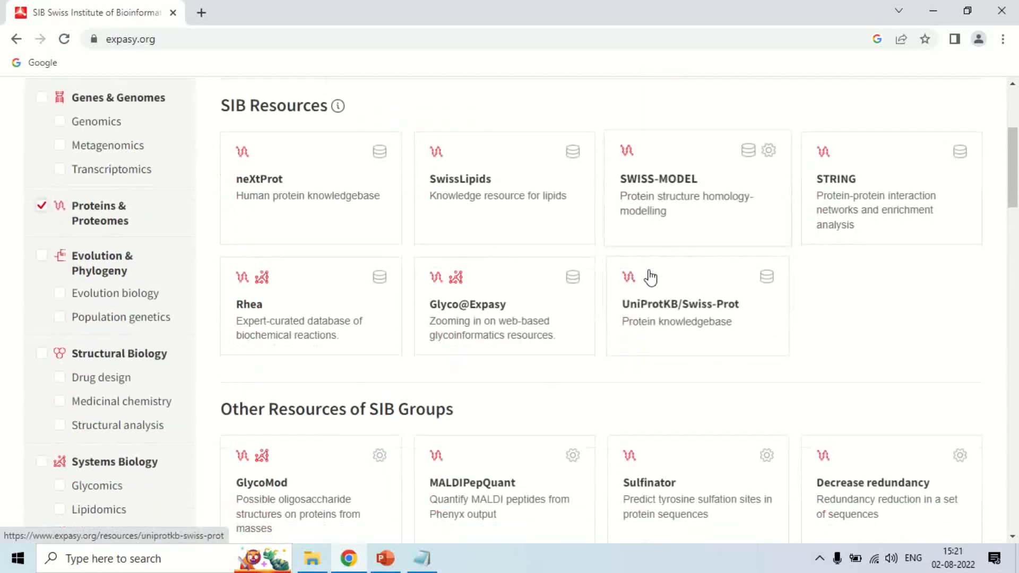
{"action": "scroll", "scroll_direction": "down", "scroll_amount": 3}
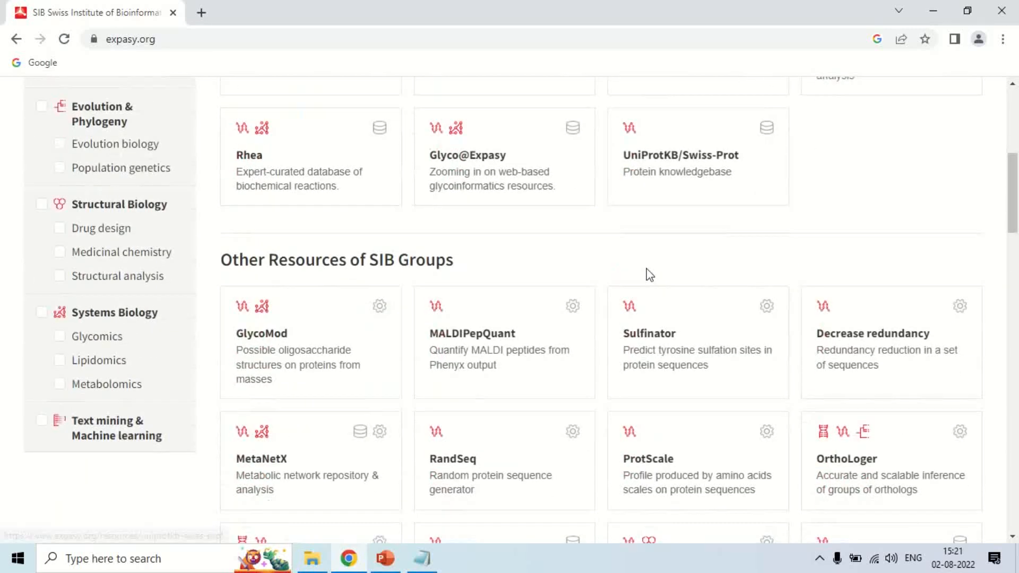
{"action": "scroll", "scroll_direction": "down", "scroll_amount": 3}
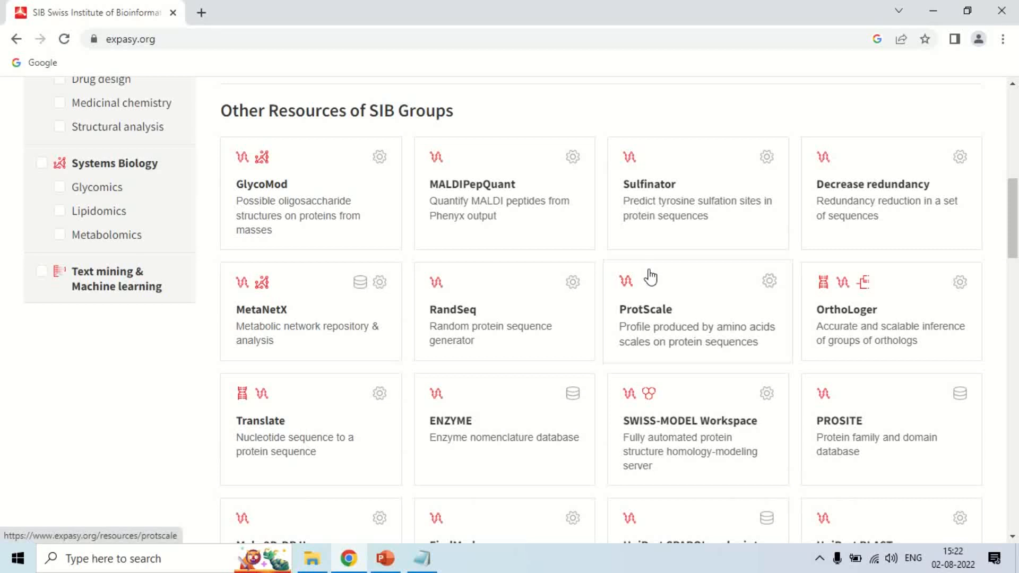
{"action": "mouse_move", "coordinate": [270, 425]}
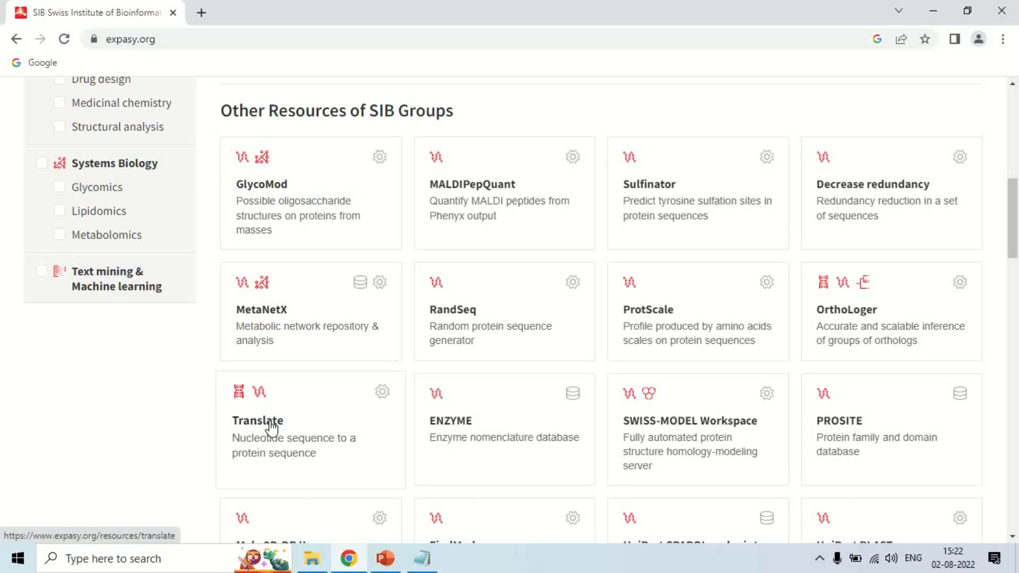
{"action": "mouse_move", "coordinate": [314, 400]}
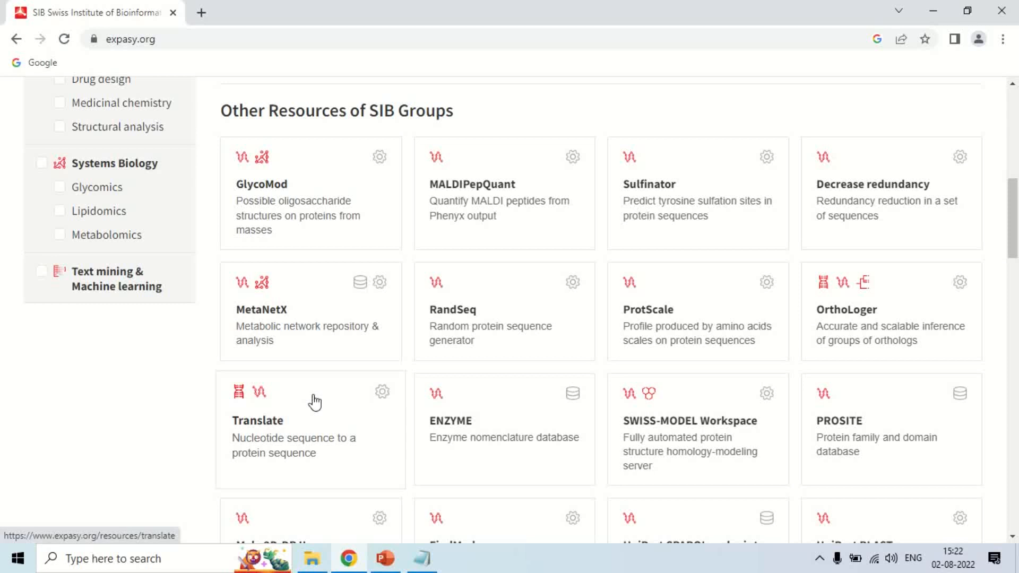
{"action": "left_click", "coordinate": [257, 420]}
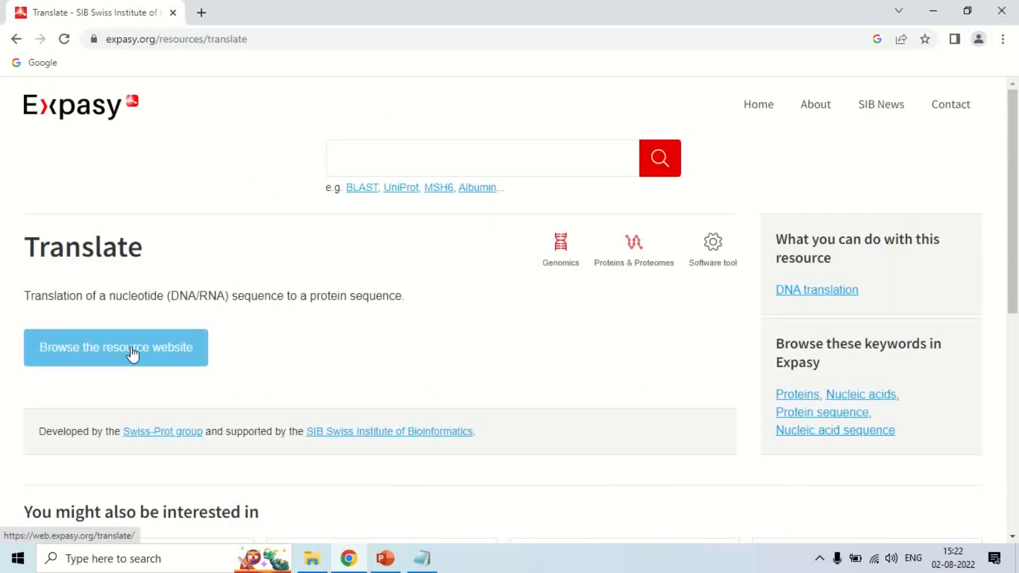
Step: Go to web.expasy.org/translate and select the whole DNA sequence in Notepad for pasting
{"action": "left_click", "coordinate": [116, 347]}
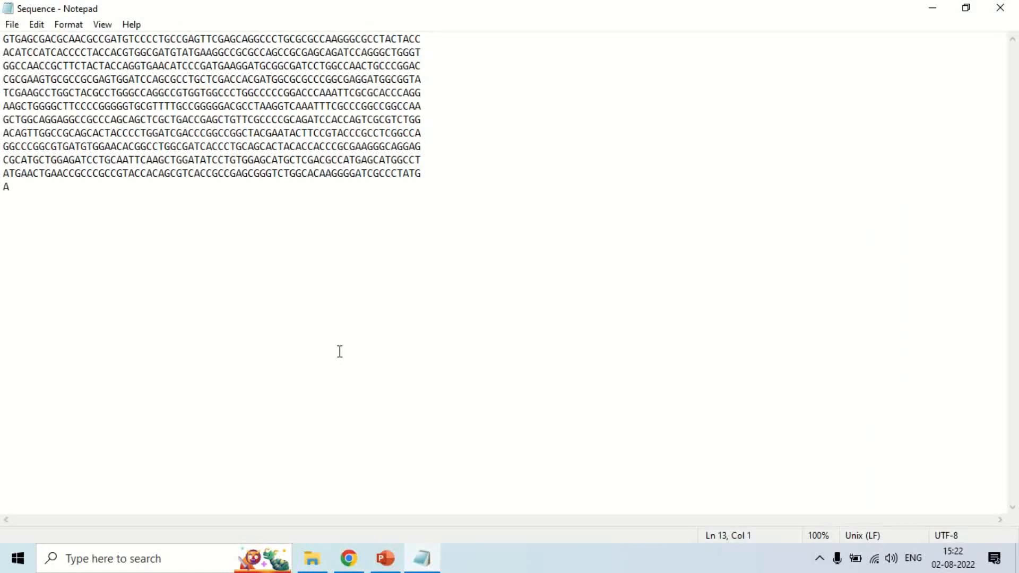
{"action": "key", "text": "ctrl+a"}
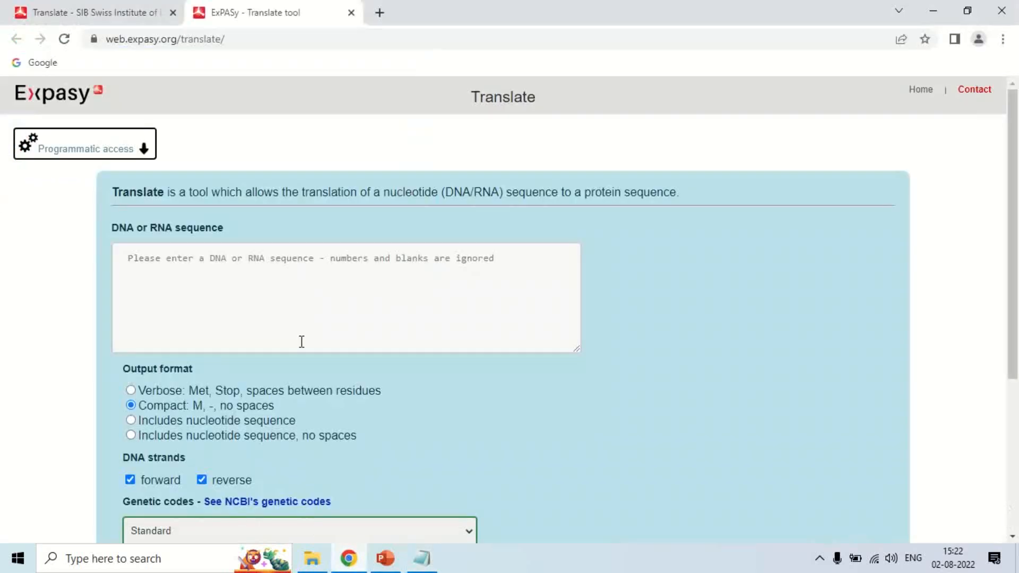
{"action": "mouse_move", "coordinate": [326, 295]}
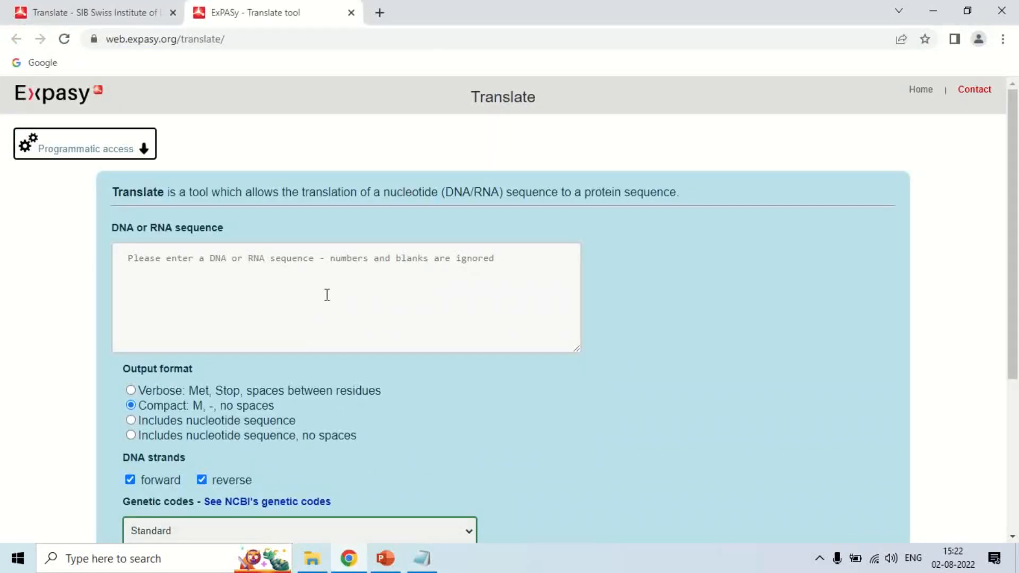
{"action": "mouse_move", "coordinate": [323, 285]}
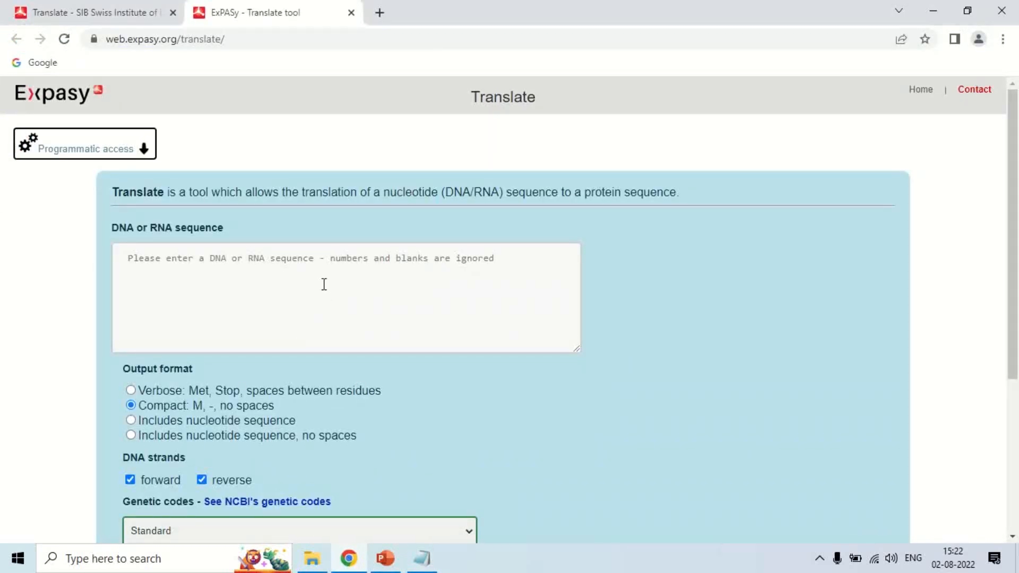
{"action": "scroll", "scroll_direction": "down", "scroll_amount": 3}
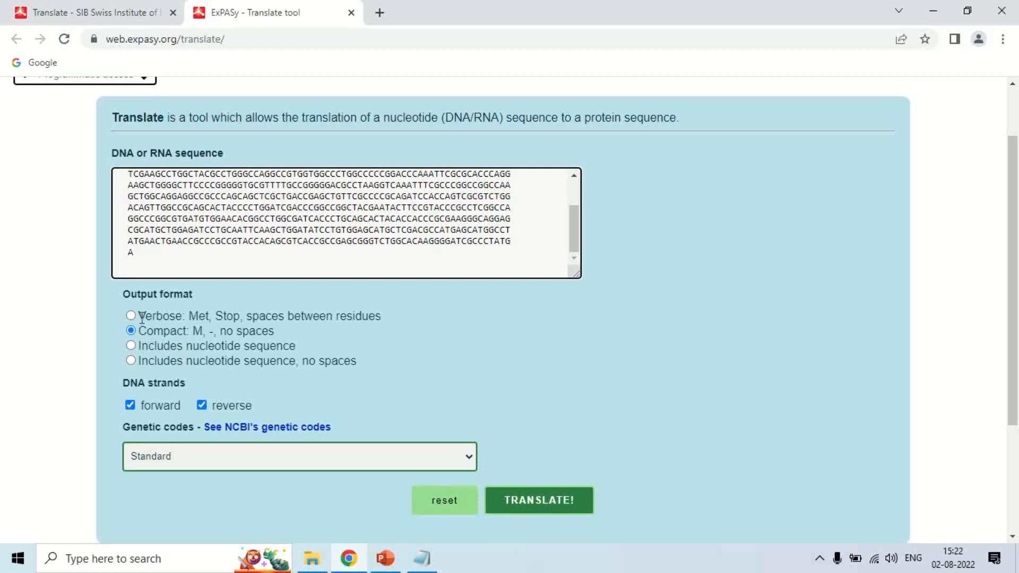
Step: Place the DNA sequence in the form, keeping Compact output, both strands and Standard genetic code
{"action": "double_click", "coordinate": [158, 316]}
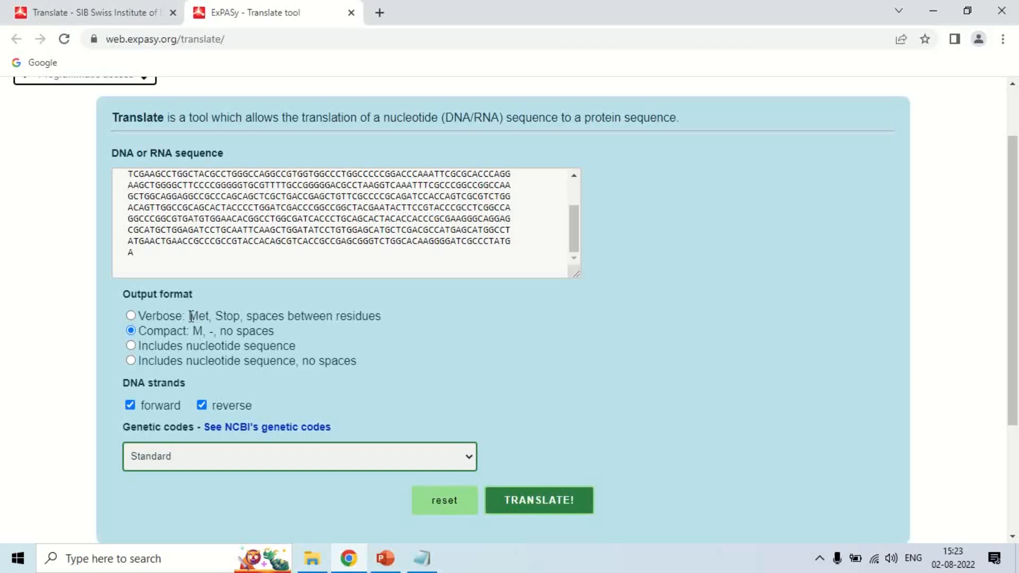
{"action": "double_click", "coordinate": [199, 316]}
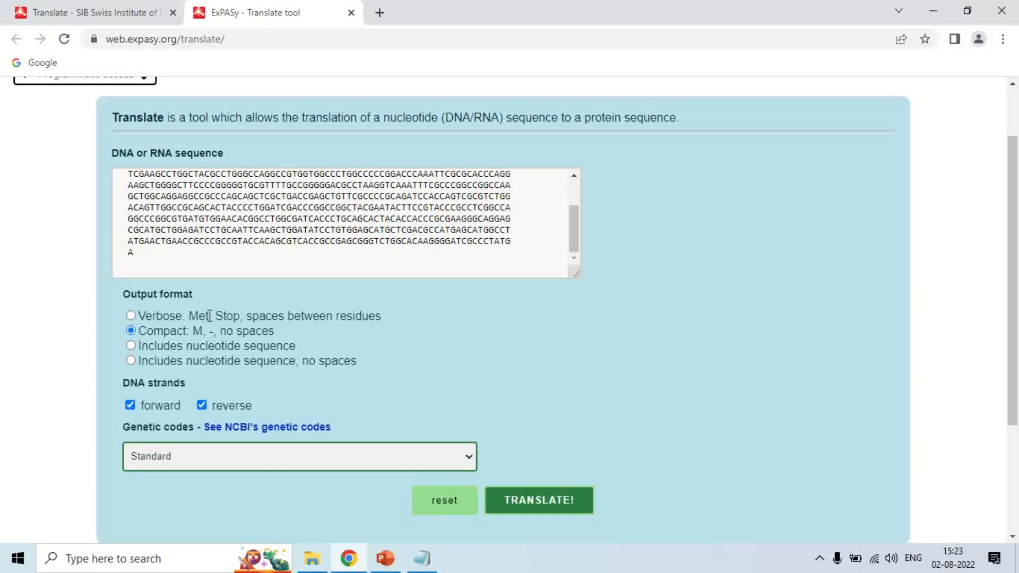
{"action": "double_click", "coordinate": [197, 316]}
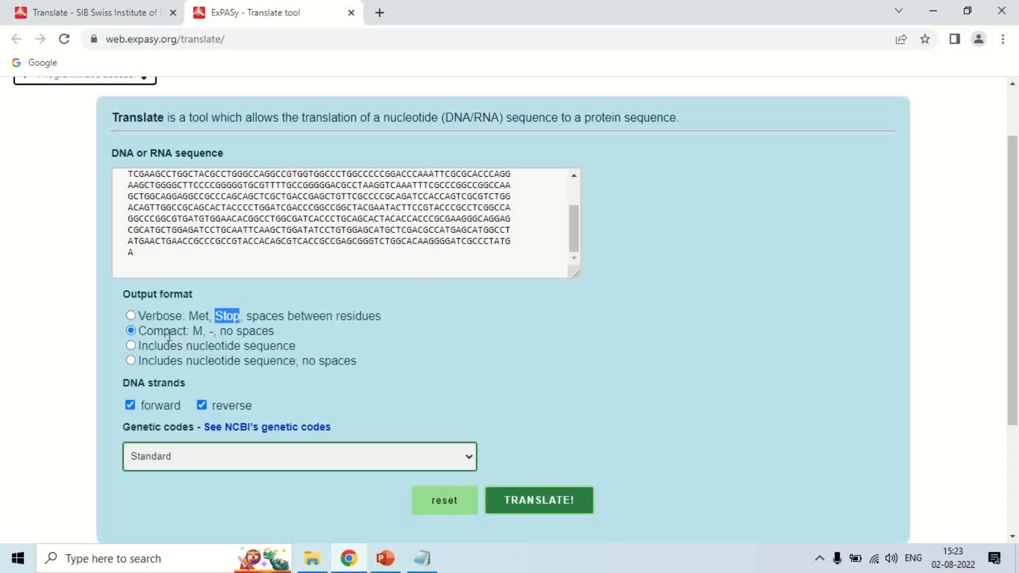
{"action": "double_click", "coordinate": [198, 331]}
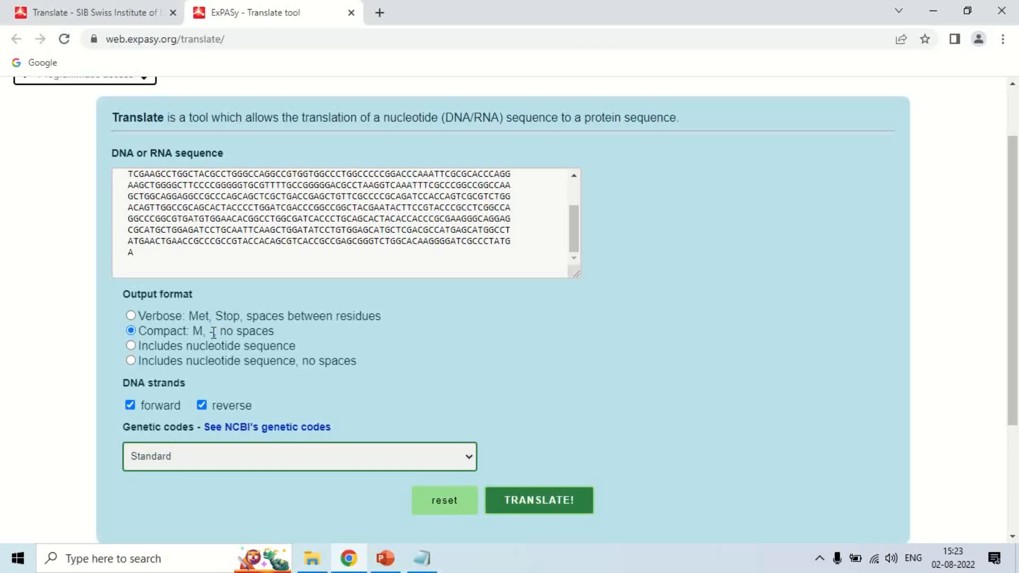
{"action": "mouse_move", "coordinate": [213, 327]}
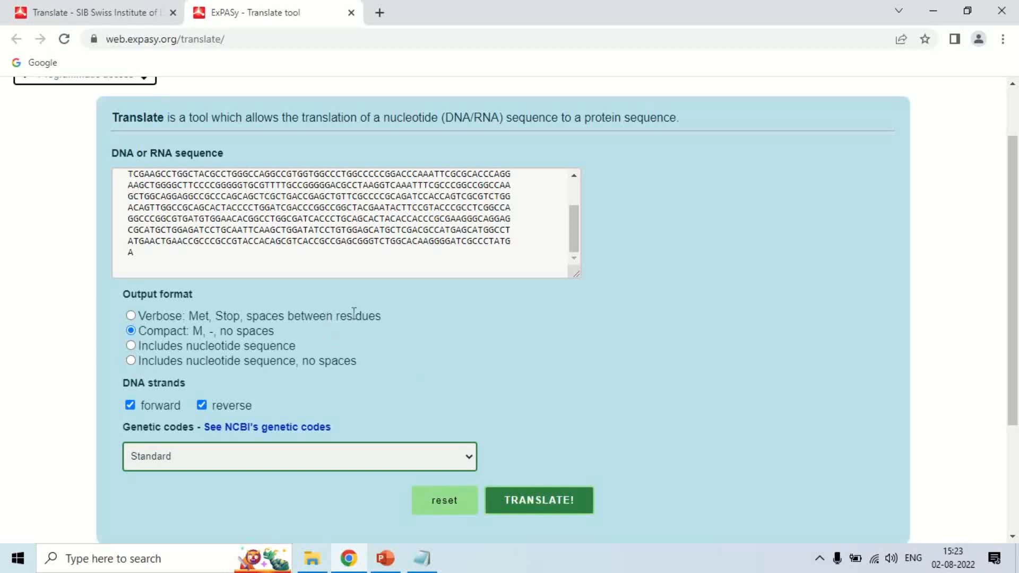
{"action": "scroll", "scroll_direction": "down", "scroll_amount": 3}
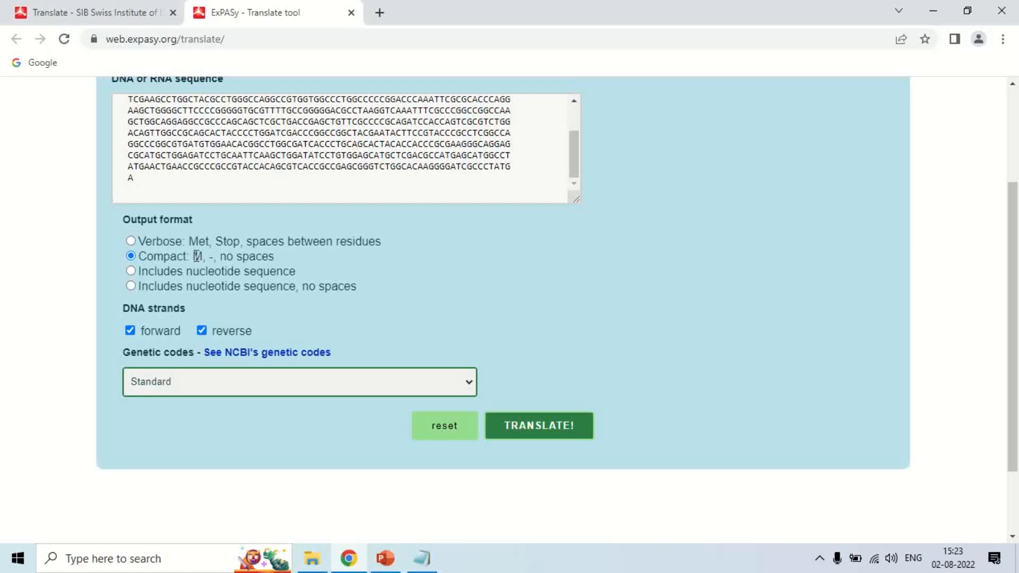
{"action": "mouse_move", "coordinate": [160, 324]}
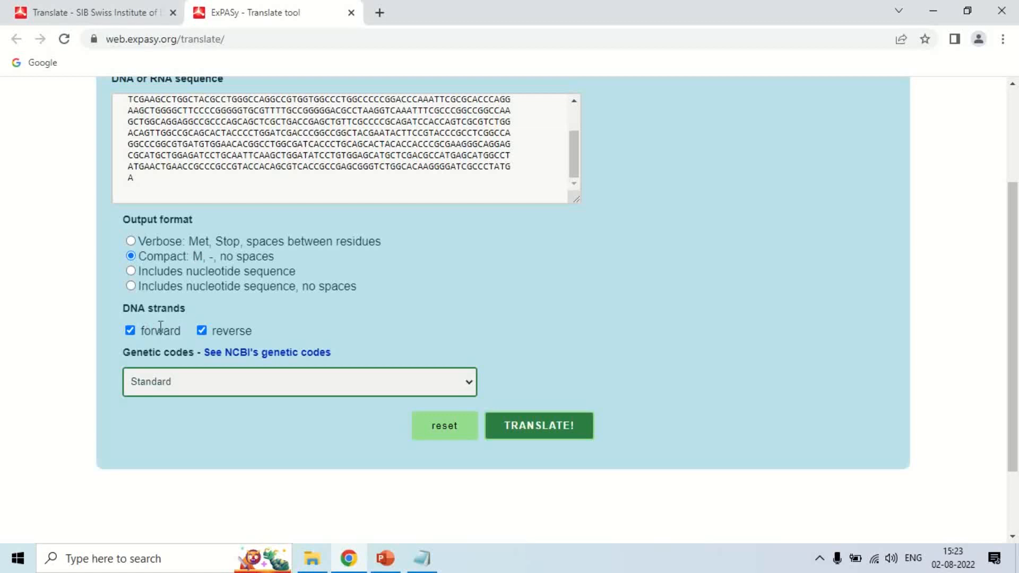
{"action": "mouse_move", "coordinate": [310, 313]}
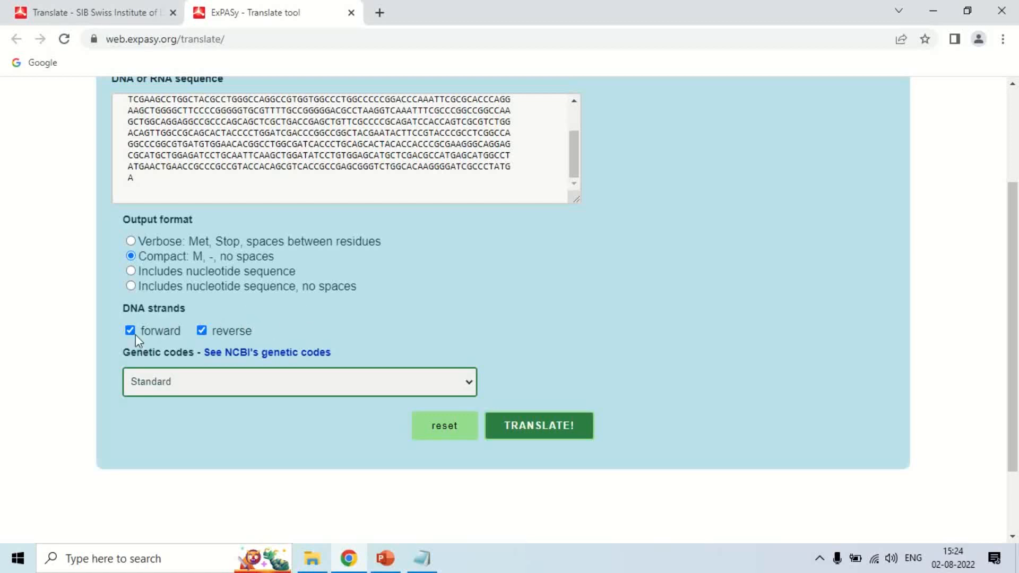
{"action": "mouse_move", "coordinate": [264, 320]}
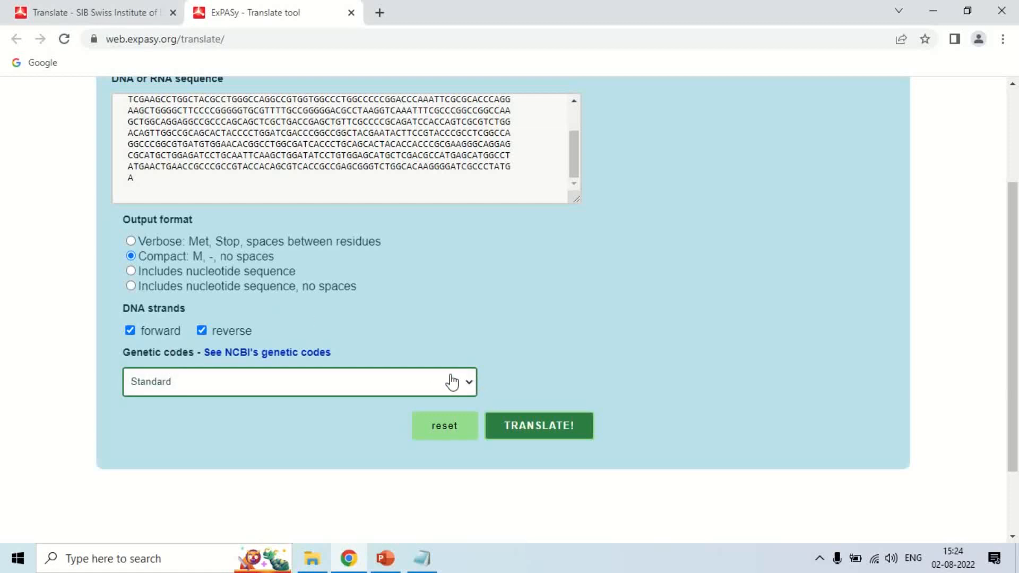
{"action": "left_click", "coordinate": [299, 381]}
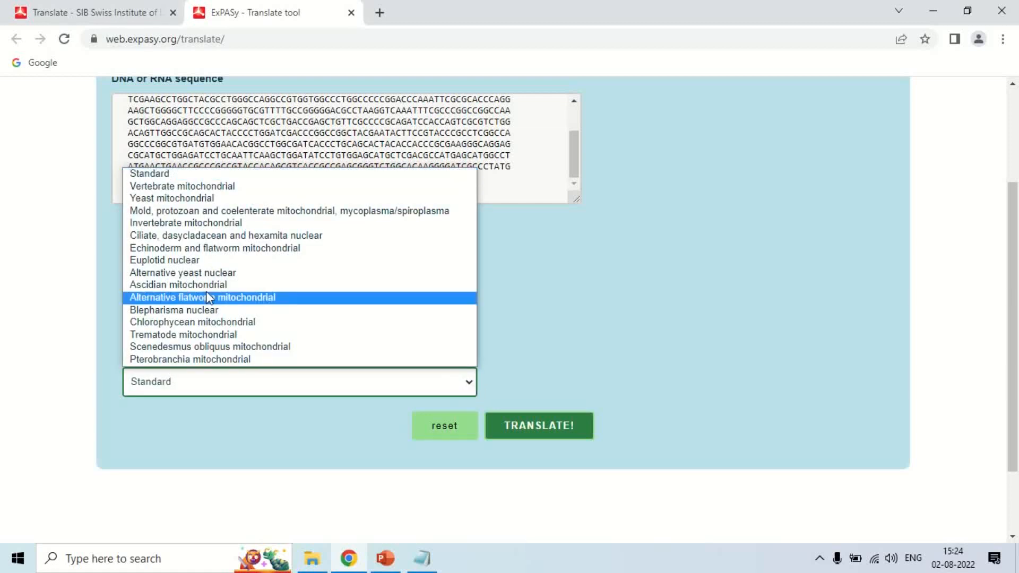
{"action": "mouse_move", "coordinate": [236, 177]}
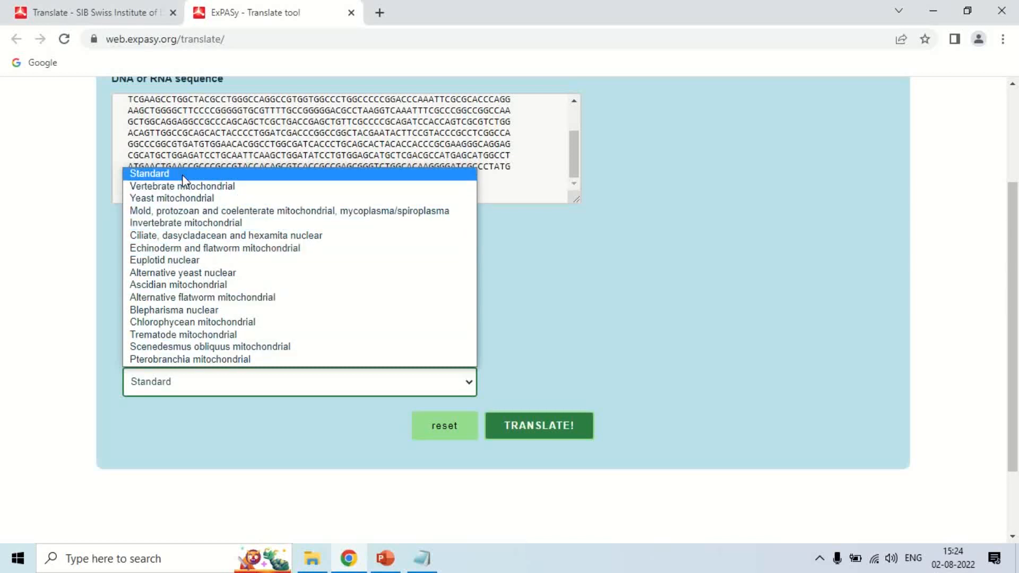
{"action": "left_click", "coordinate": [149, 173]}
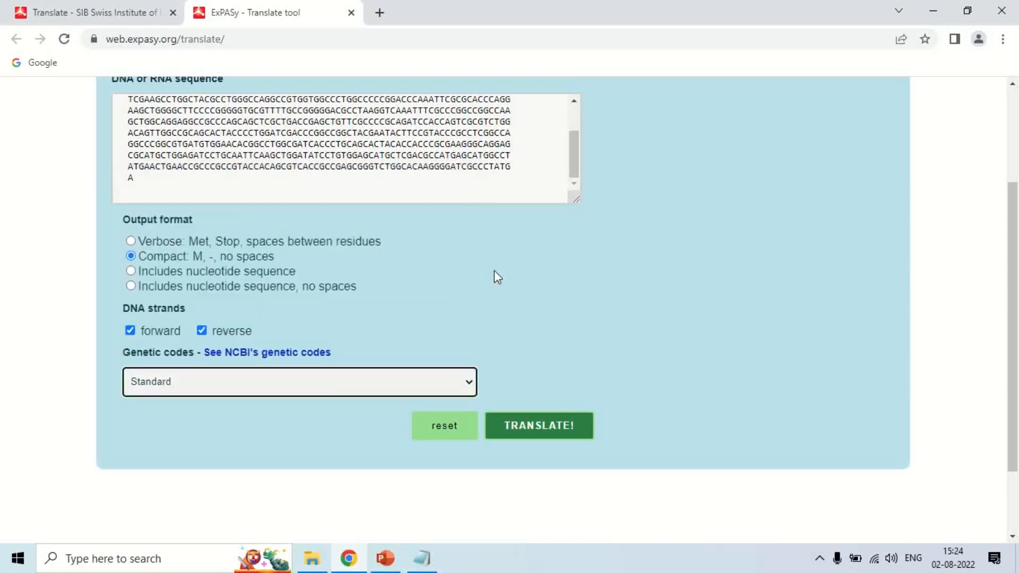
{"action": "mouse_move", "coordinate": [516, 285]}
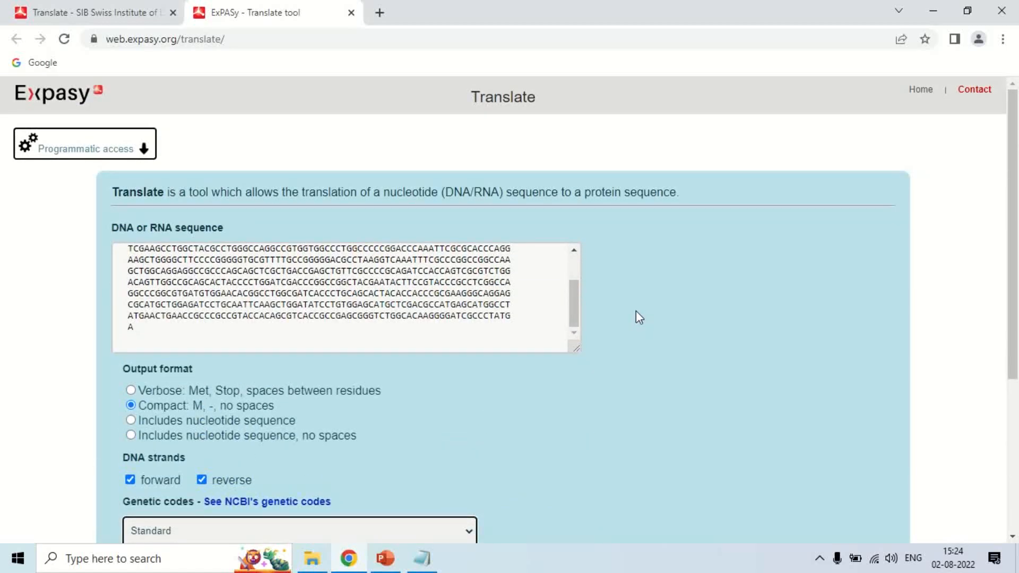
{"action": "scroll", "scroll_direction": "down", "scroll_amount": 3}
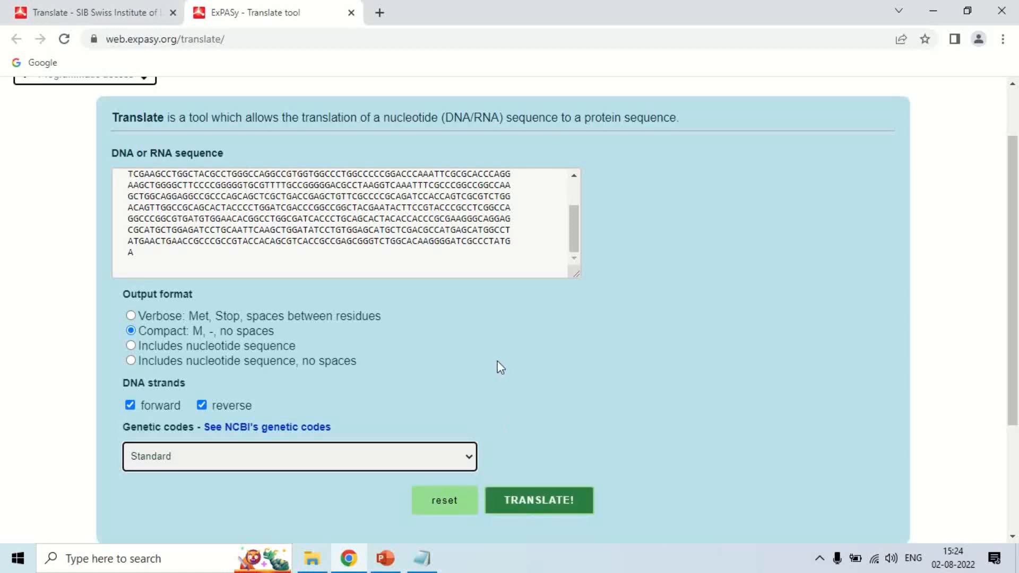
{"action": "mouse_move", "coordinate": [445, 500]}
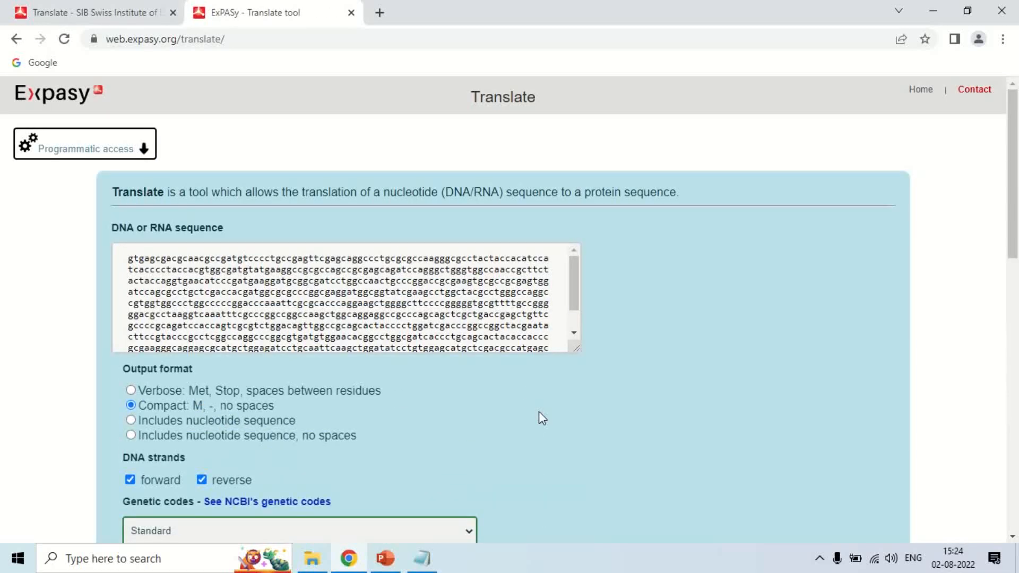
{"action": "scroll", "scroll_direction": "down", "scroll_amount": 3}
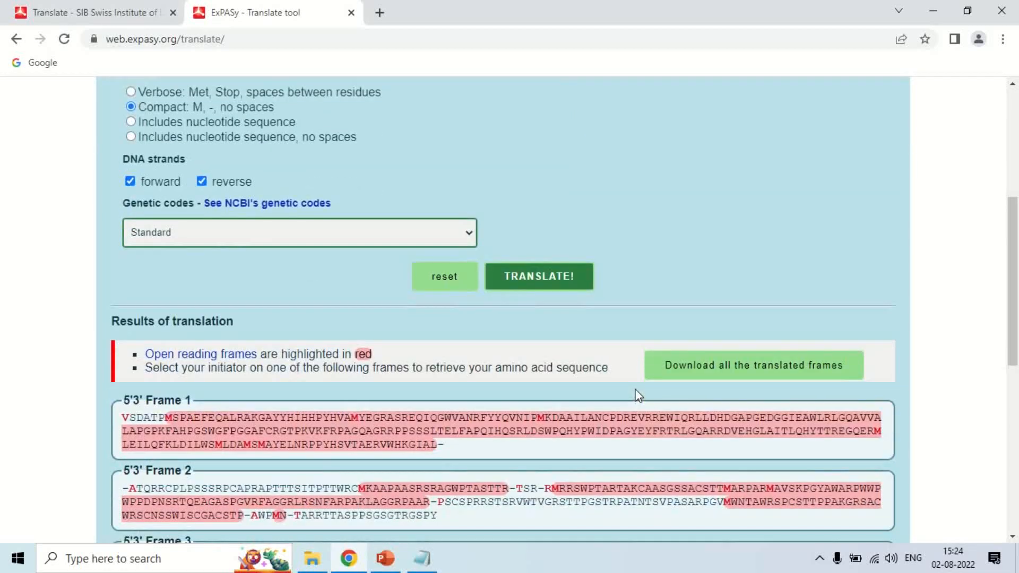
{"action": "scroll", "scroll_direction": "down", "scroll_amount": 3}
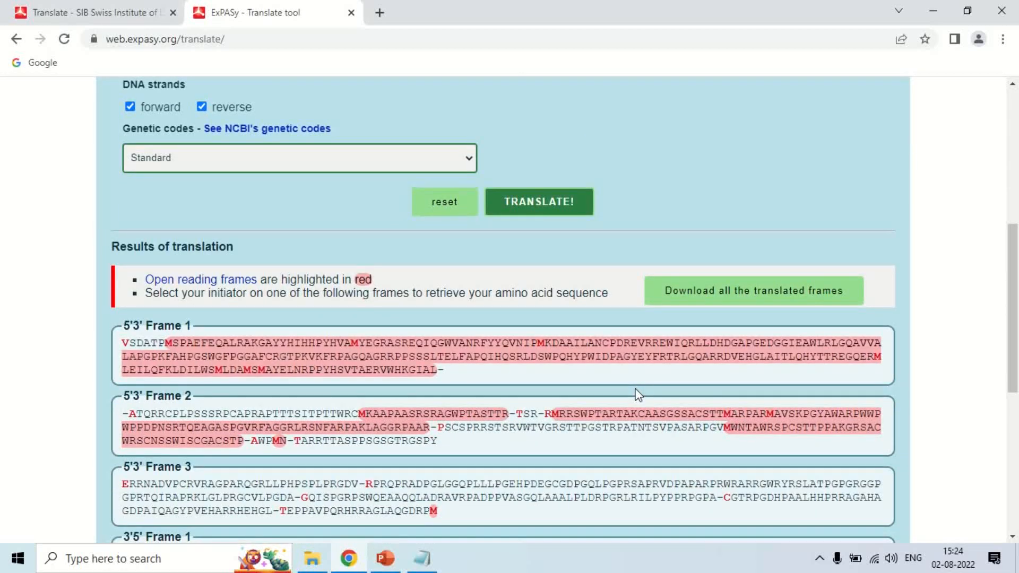
{"action": "scroll", "scroll_direction": "down", "scroll_amount": 3}
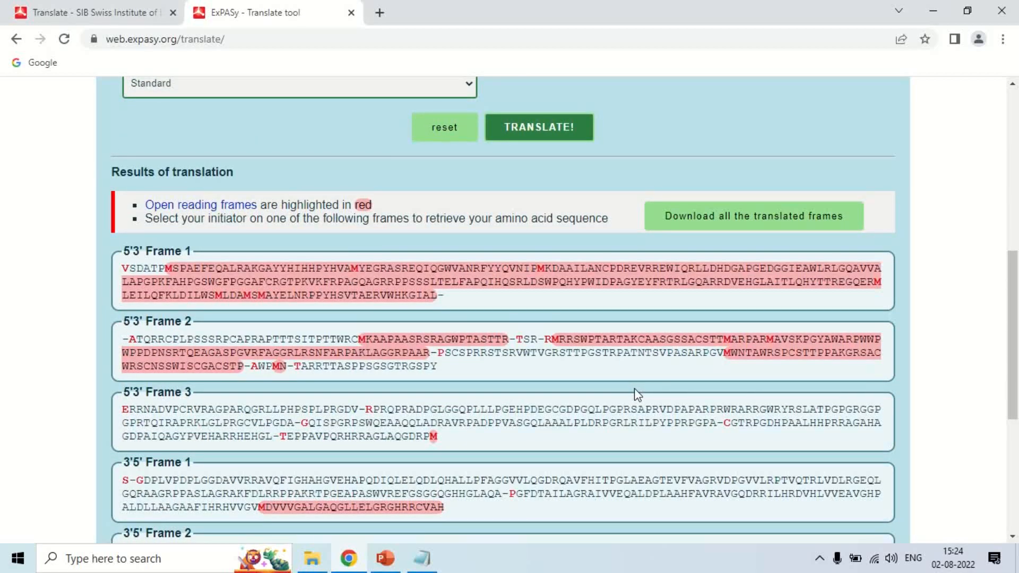
{"action": "scroll", "scroll_direction": "down", "scroll_amount": 3}
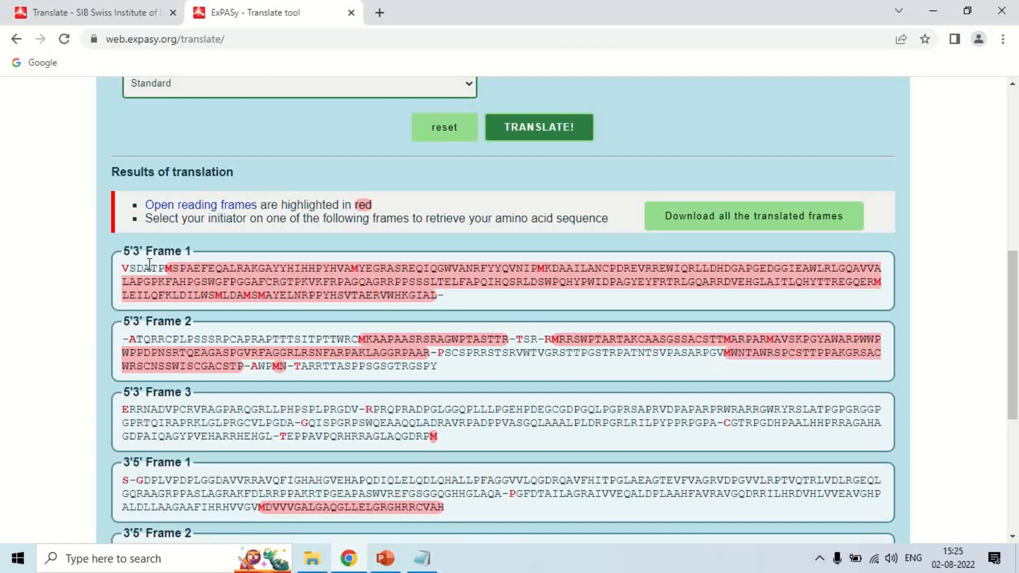
{"action": "double_click", "coordinate": [129, 251]}
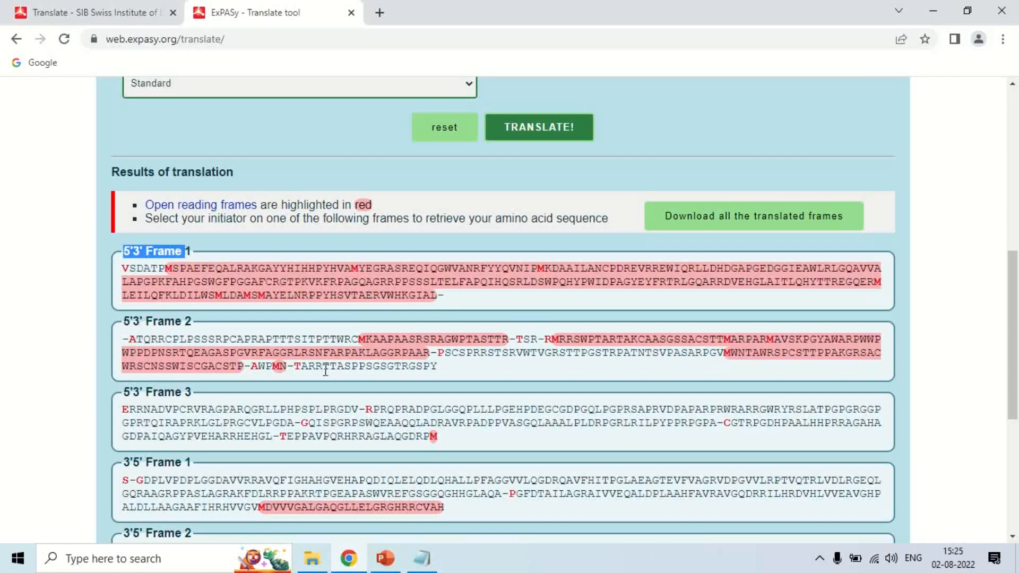
{"action": "scroll", "scroll_direction": "down", "scroll_amount": 3}
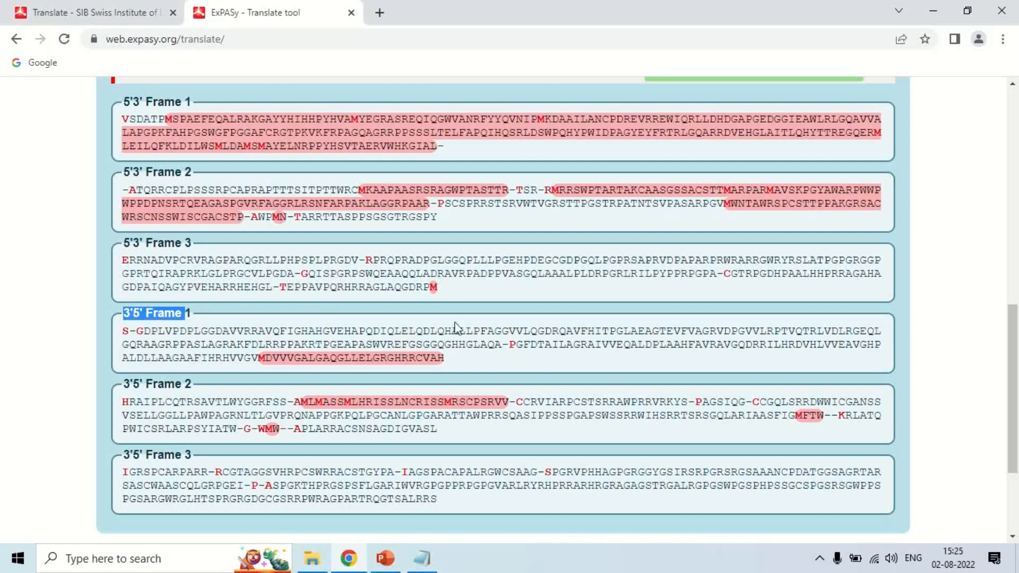
{"action": "mouse_move", "coordinate": [490, 349]}
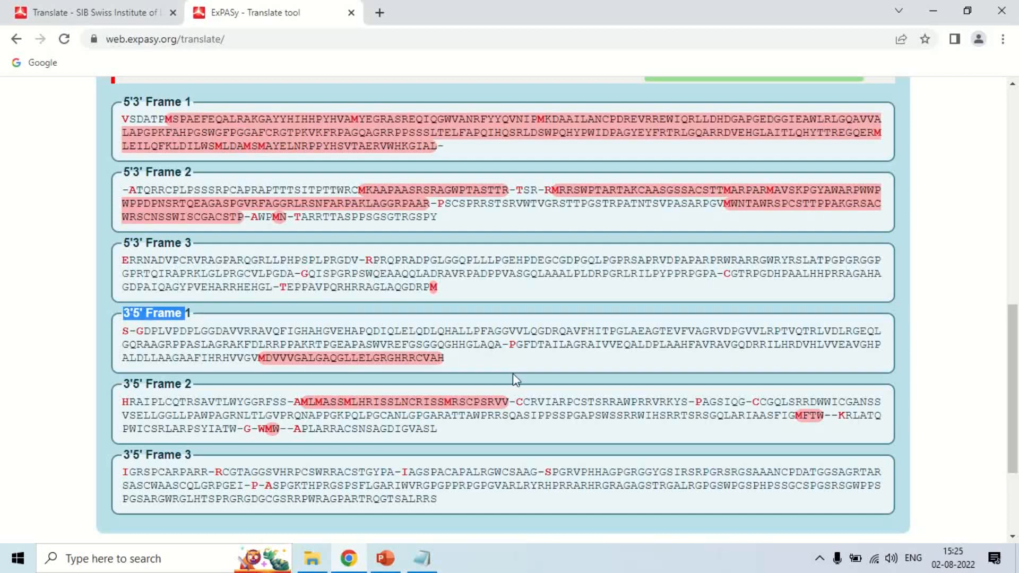
{"action": "scroll", "scroll_direction": "up", "scroll_amount": 3}
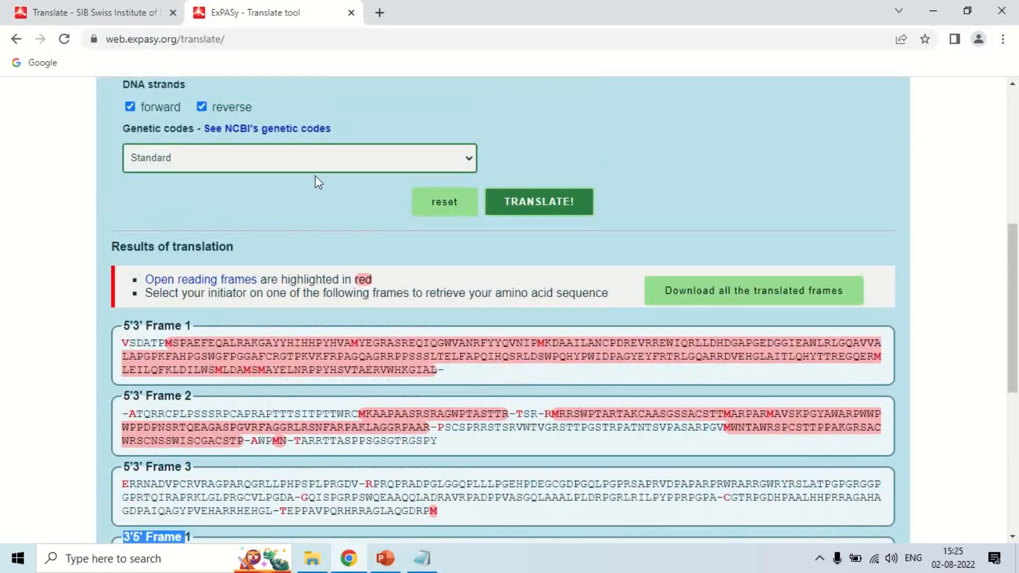
{"action": "mouse_move", "coordinate": [400, 288]}
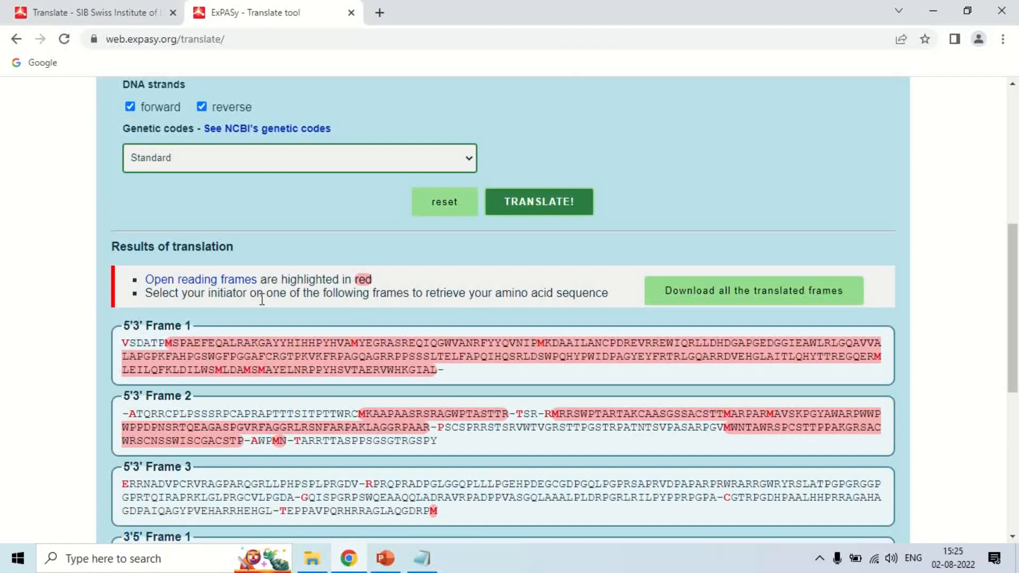
{"action": "mouse_move", "coordinate": [436, 369]}
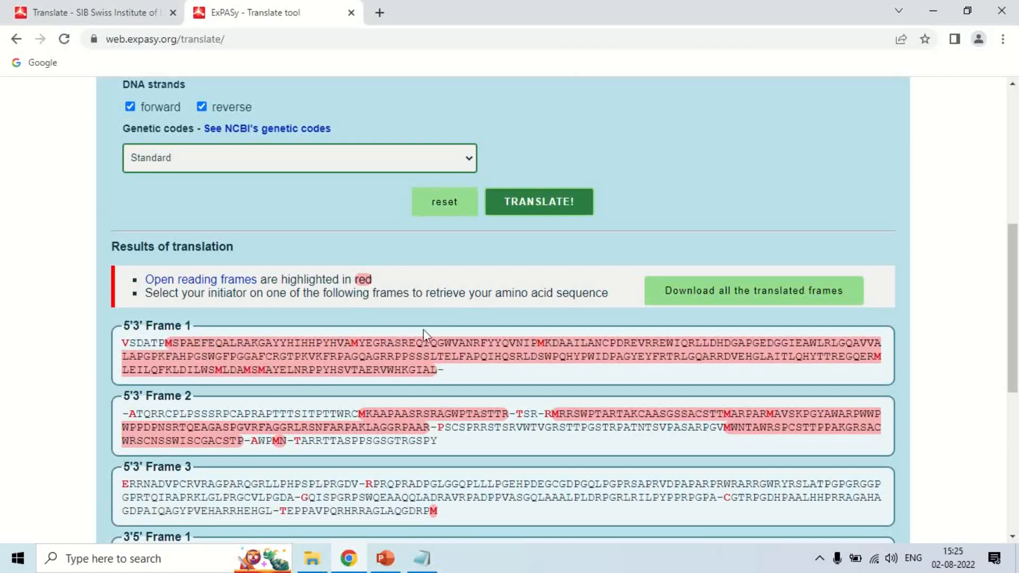
{"action": "scroll", "scroll_direction": "down", "scroll_amount": 3}
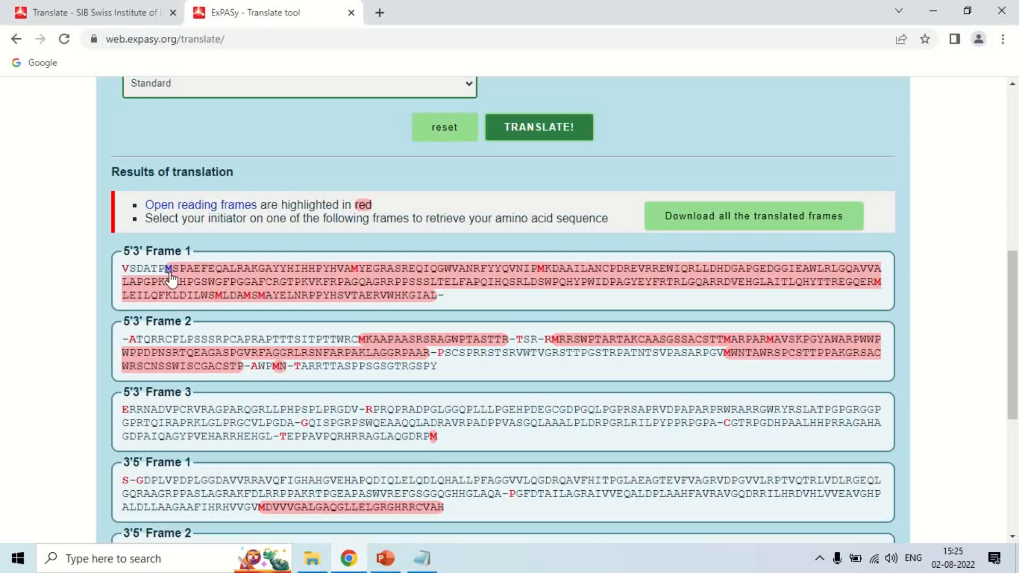
{"action": "mouse_move", "coordinate": [254, 248]}
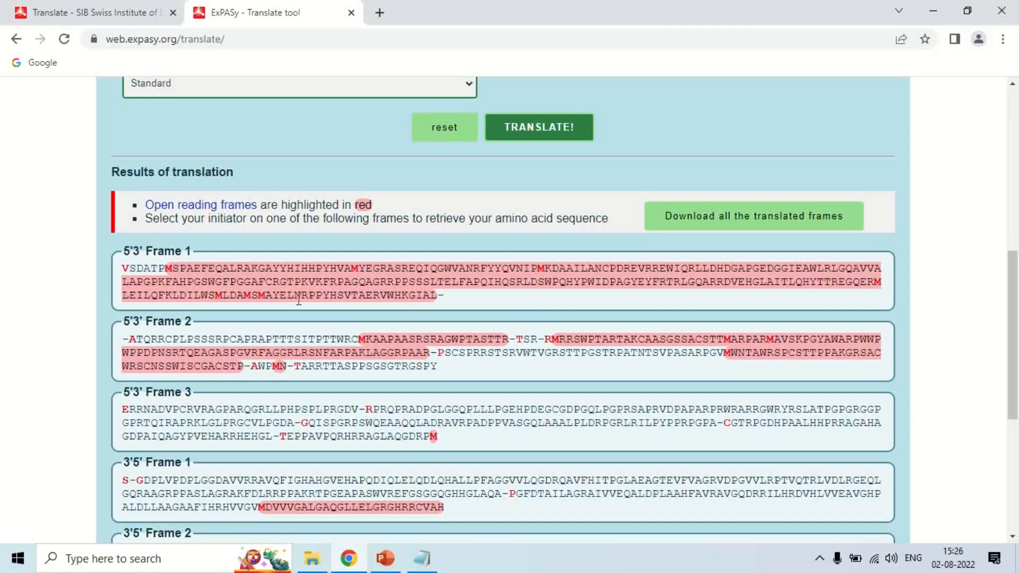
{"action": "mouse_move", "coordinate": [324, 317]}
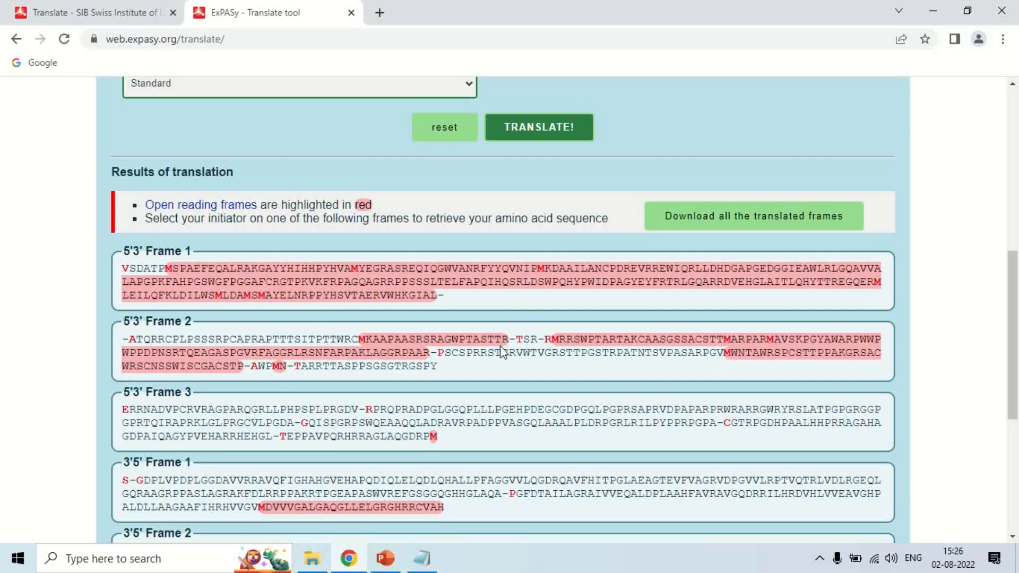
{"action": "mouse_move", "coordinate": [551, 340]}
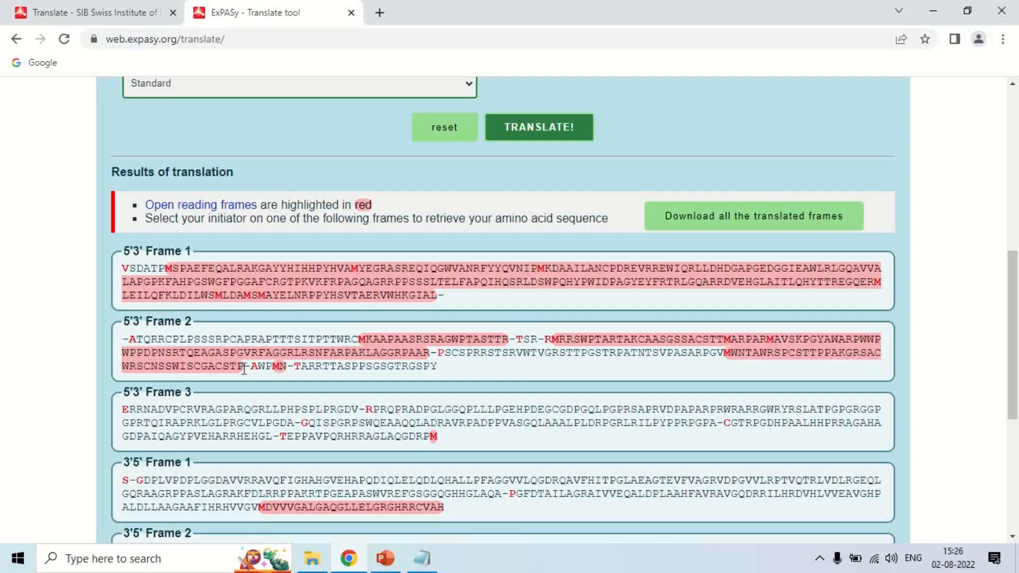
{"action": "scroll", "scroll_direction": "down", "scroll_amount": 3}
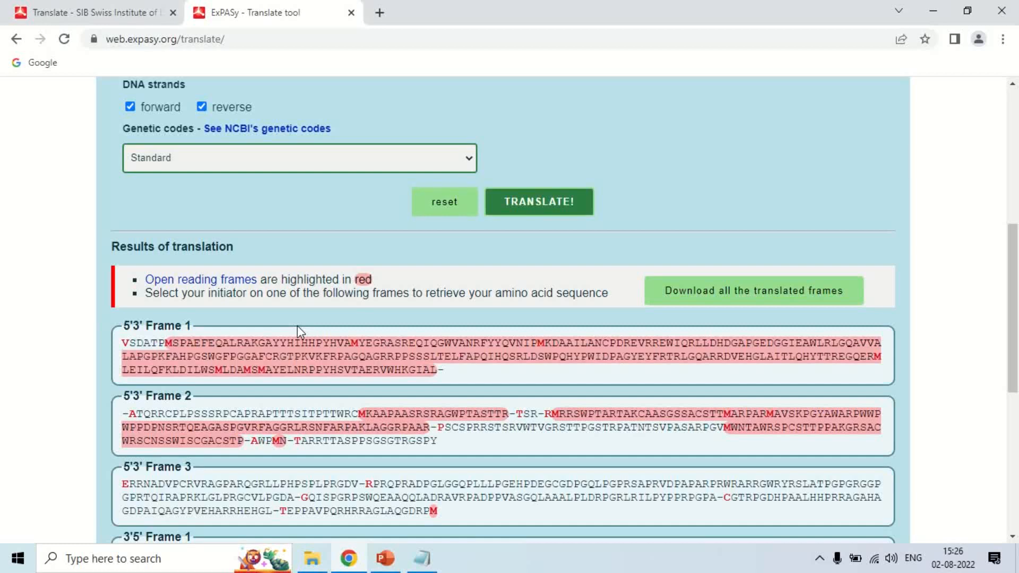
{"action": "scroll", "scroll_direction": "down", "scroll_amount": 3}
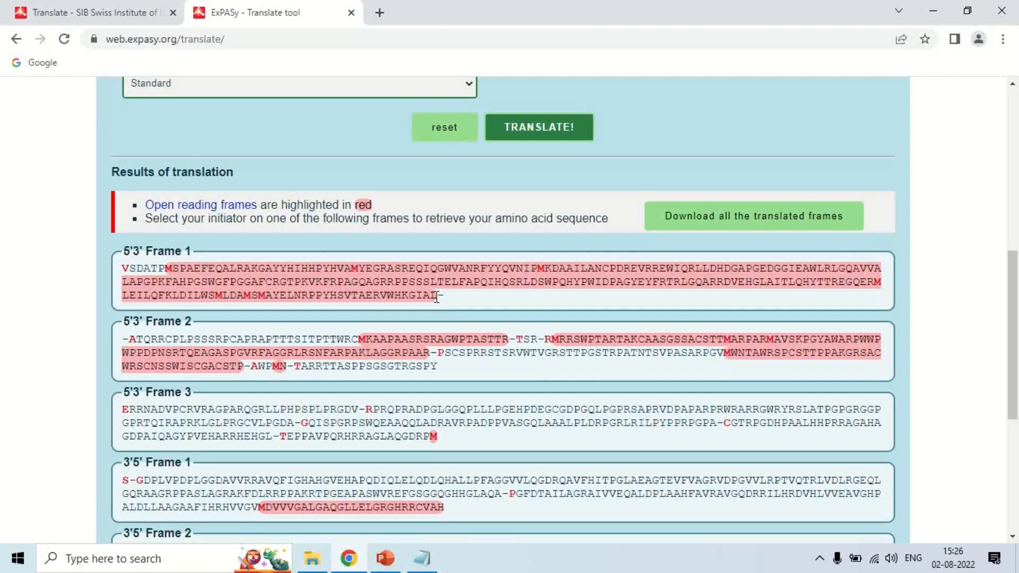
{"action": "scroll", "scroll_direction": "down", "scroll_amount": 3}
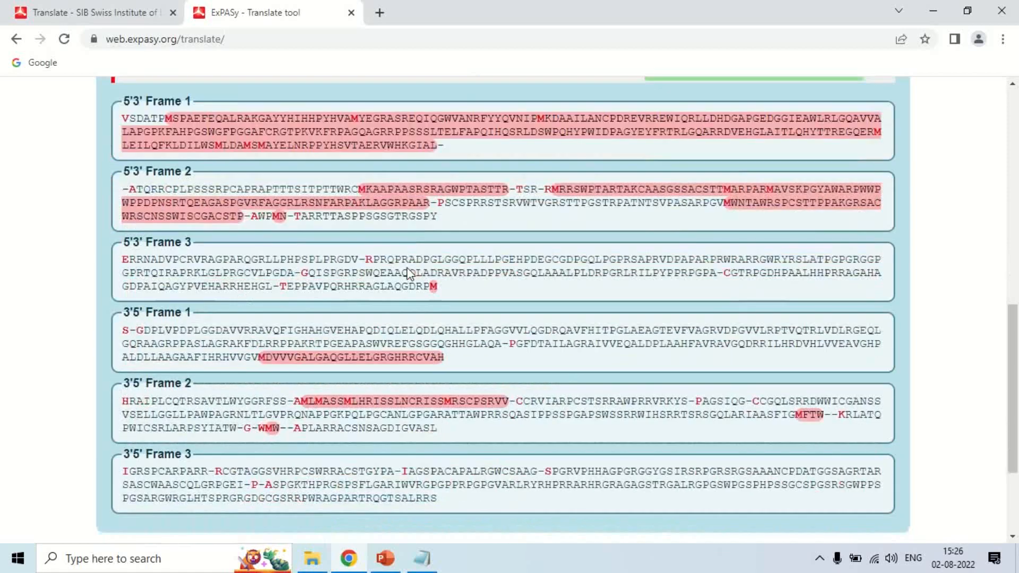
{"action": "scroll", "scroll_direction": "up", "scroll_amount": 3}
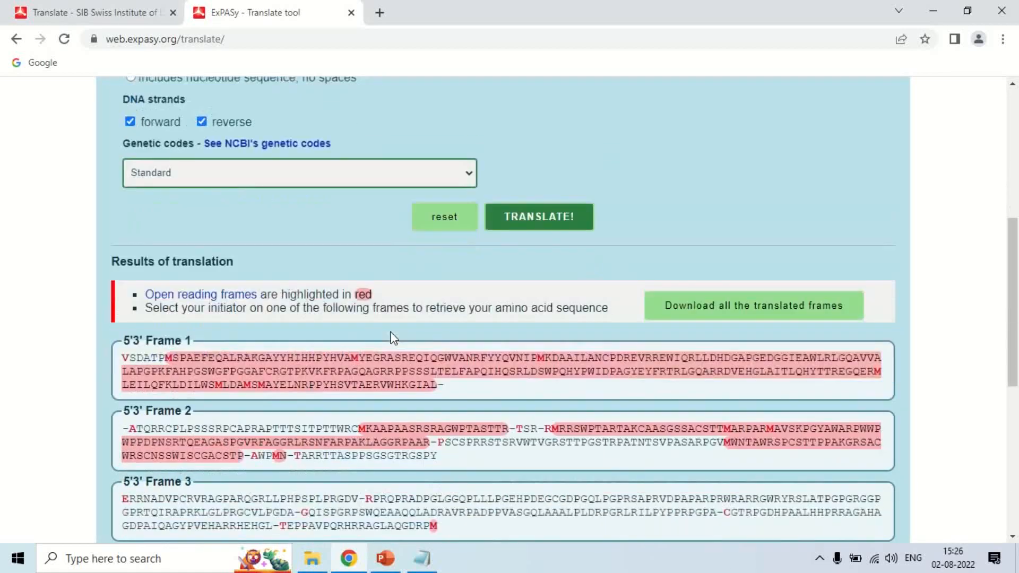
{"action": "scroll", "scroll_direction": "down", "scroll_amount": 3}
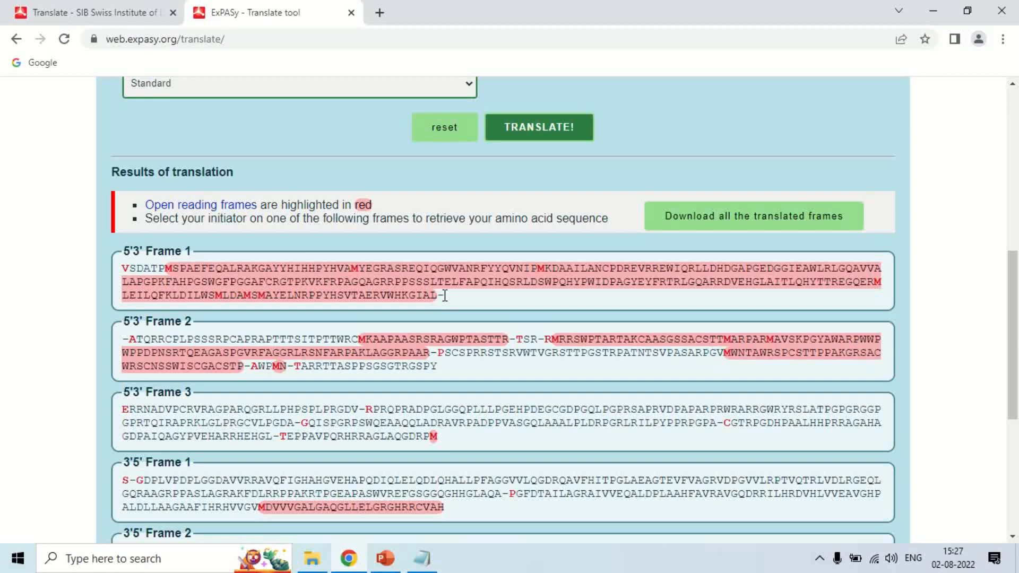
{"action": "scroll", "scroll_direction": "down", "scroll_amount": 3}
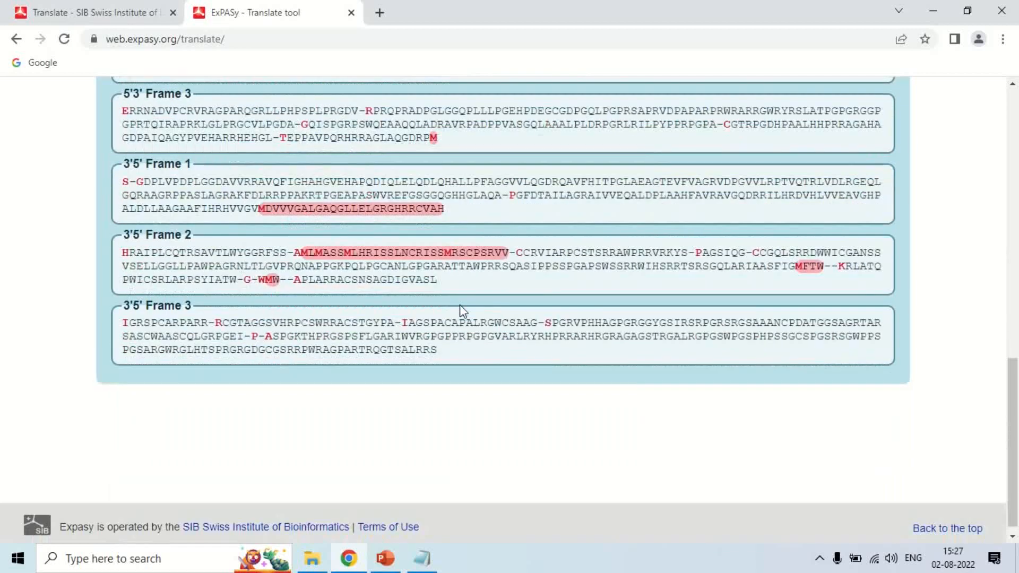
{"action": "scroll", "scroll_direction": "up", "scroll_amount": 3}
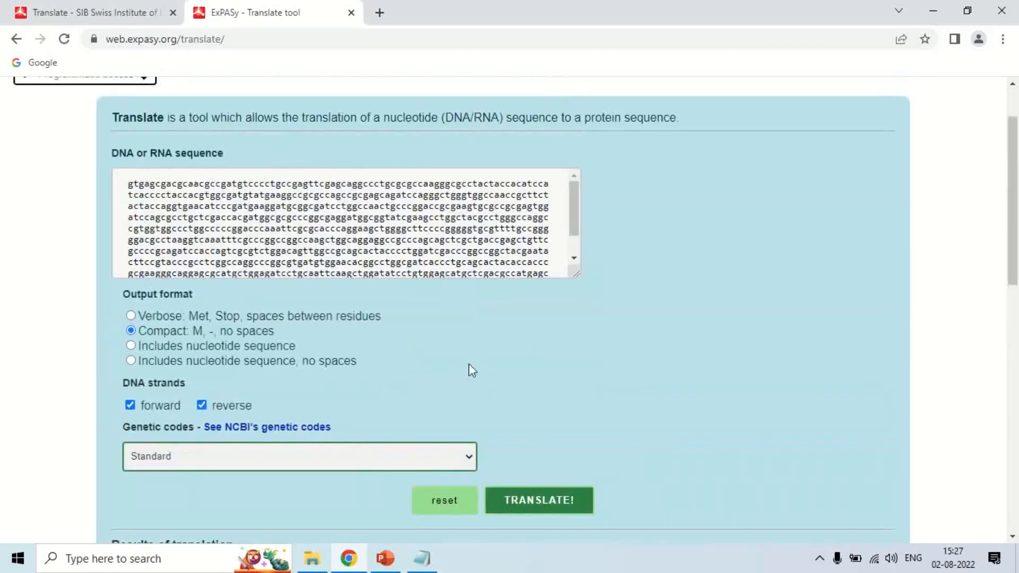
{"action": "mouse_move", "coordinate": [526, 362]}
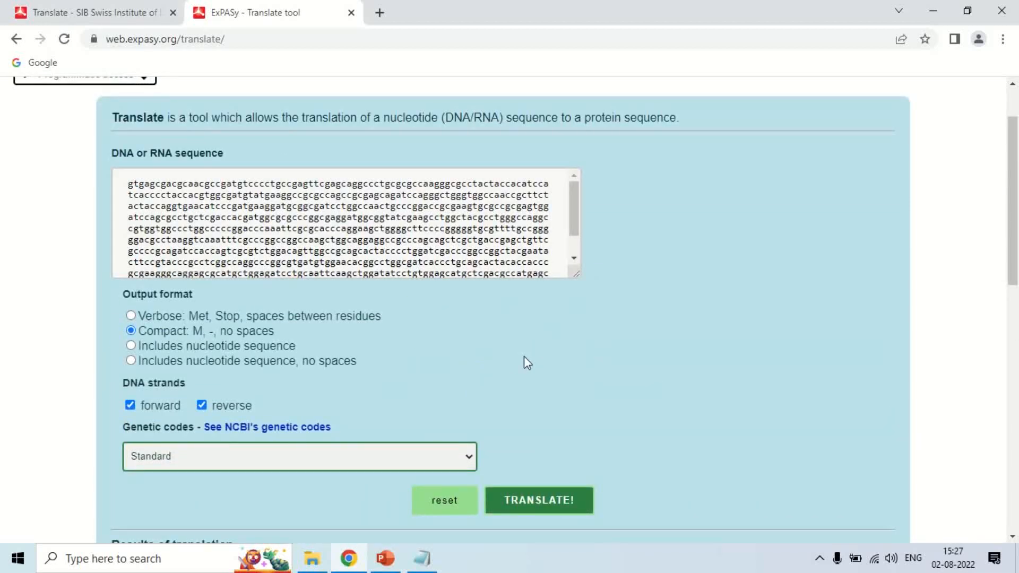
{"action": "left_click", "coordinate": [538, 500]}
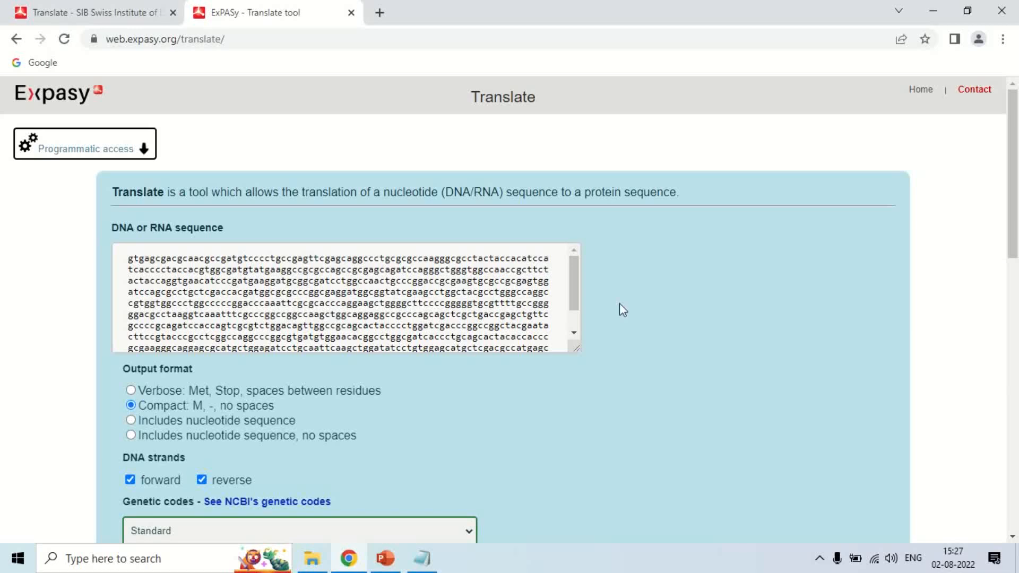
{"action": "scroll", "scroll_direction": "down", "scroll_amount": 3}
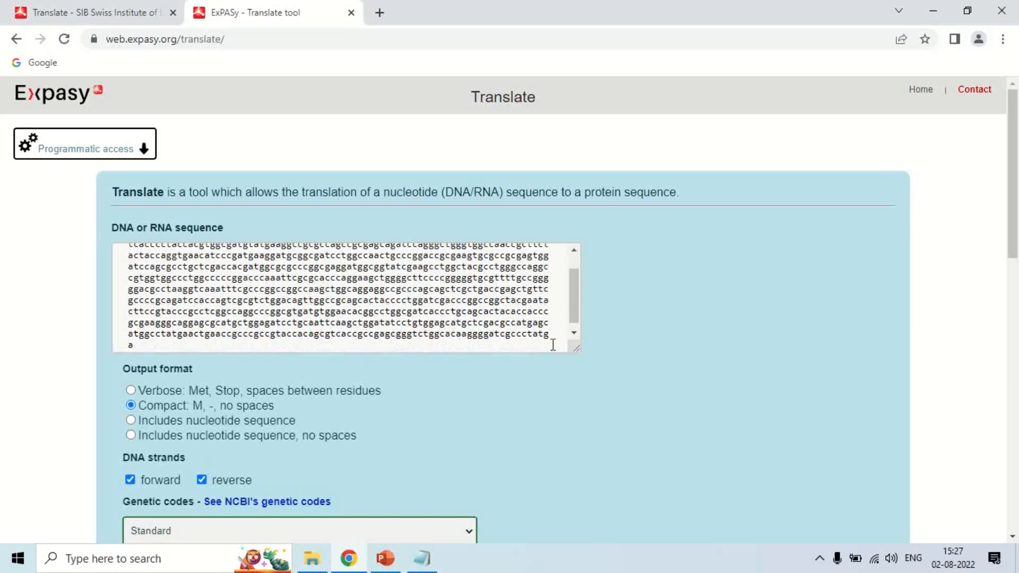
{"action": "left_click", "coordinate": [538, 126]}
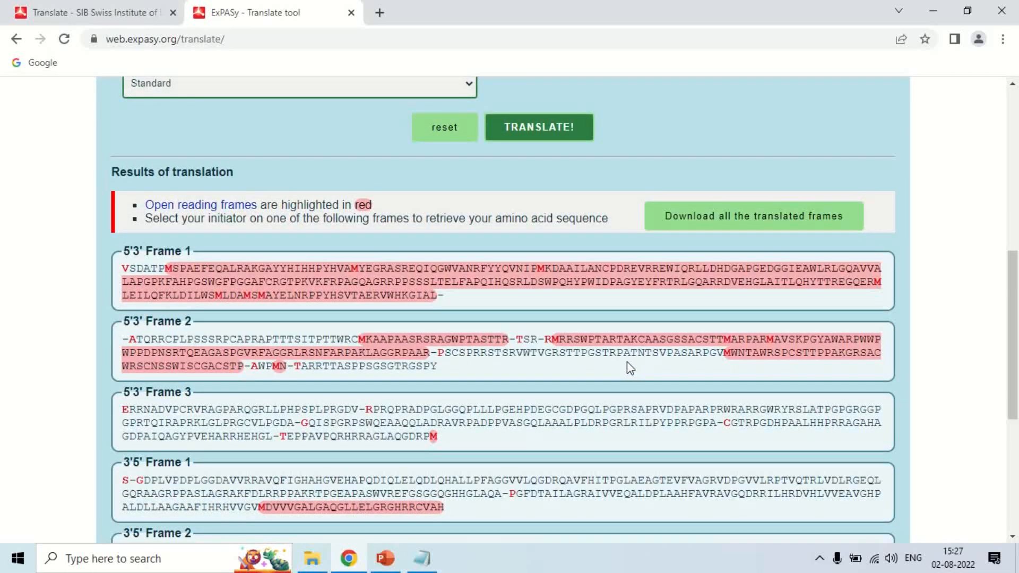